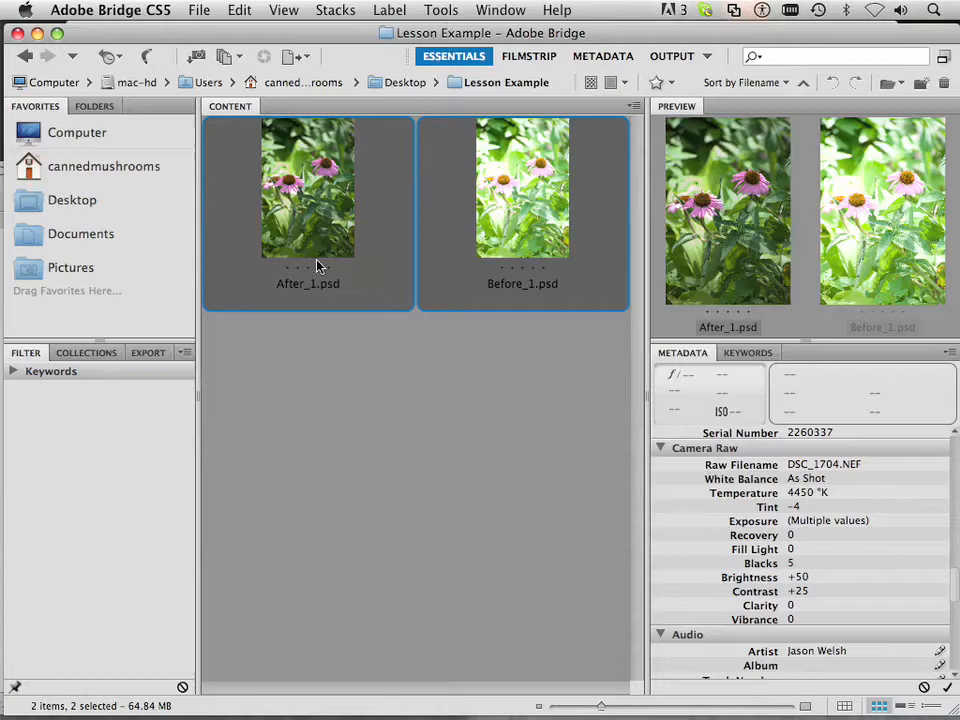
mouse_move(412, 264)
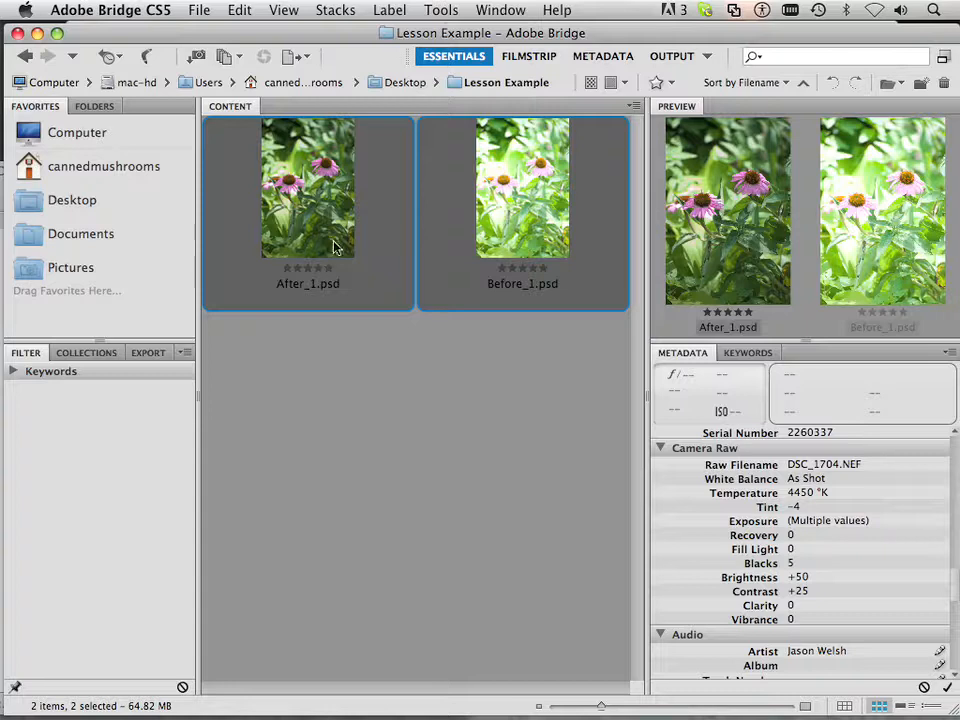
mouse_move(320, 248)
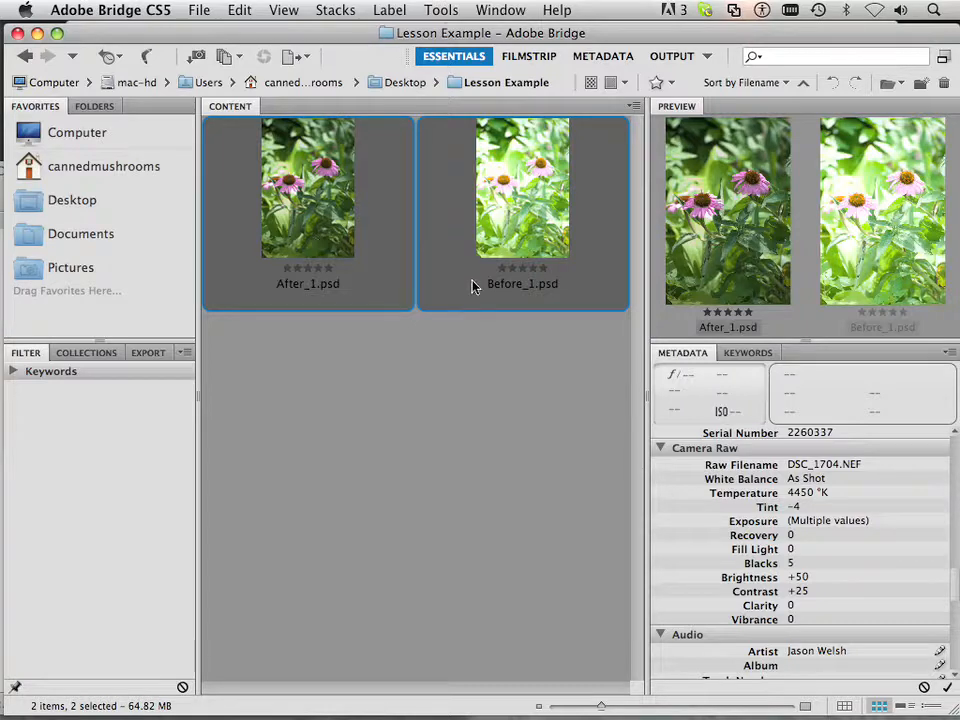
mouse_move(510, 238)
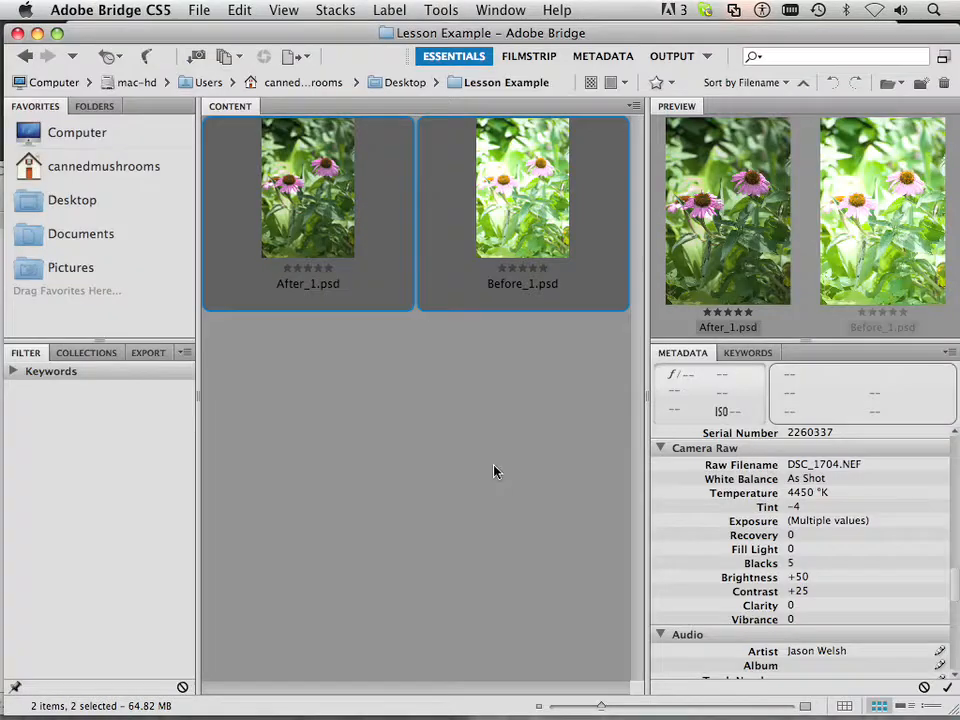
- Enlarge the thumbnails so After_1.psd and Before_1.psd fill the Content panel and scroll through them
left_click_drag(600, 706, 648, 706)
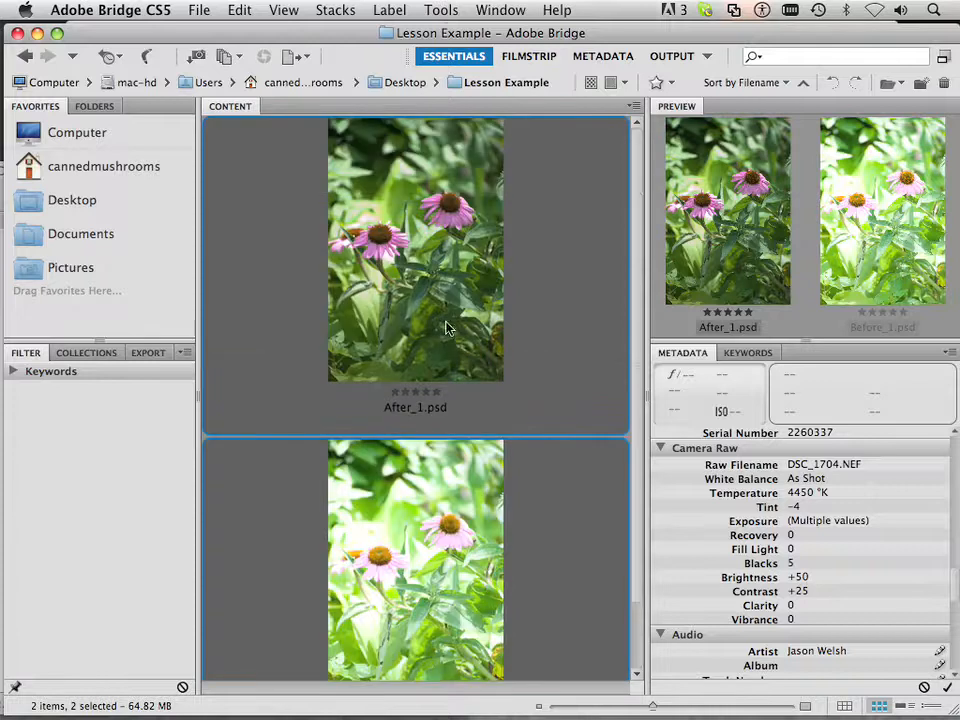
scroll("down", 3)
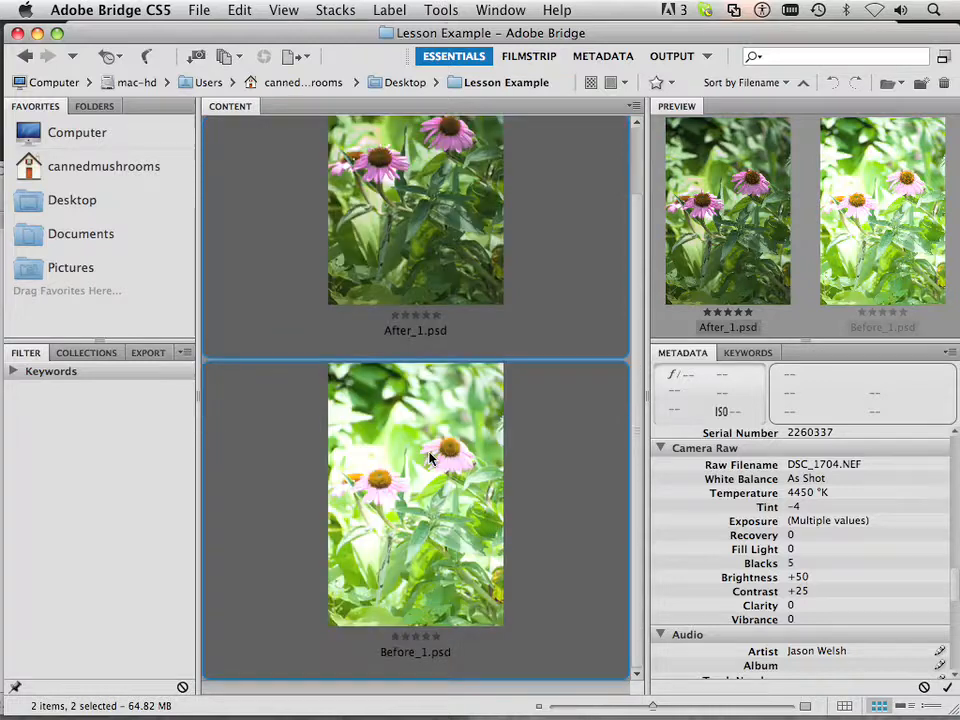
mouse_move(408, 510)
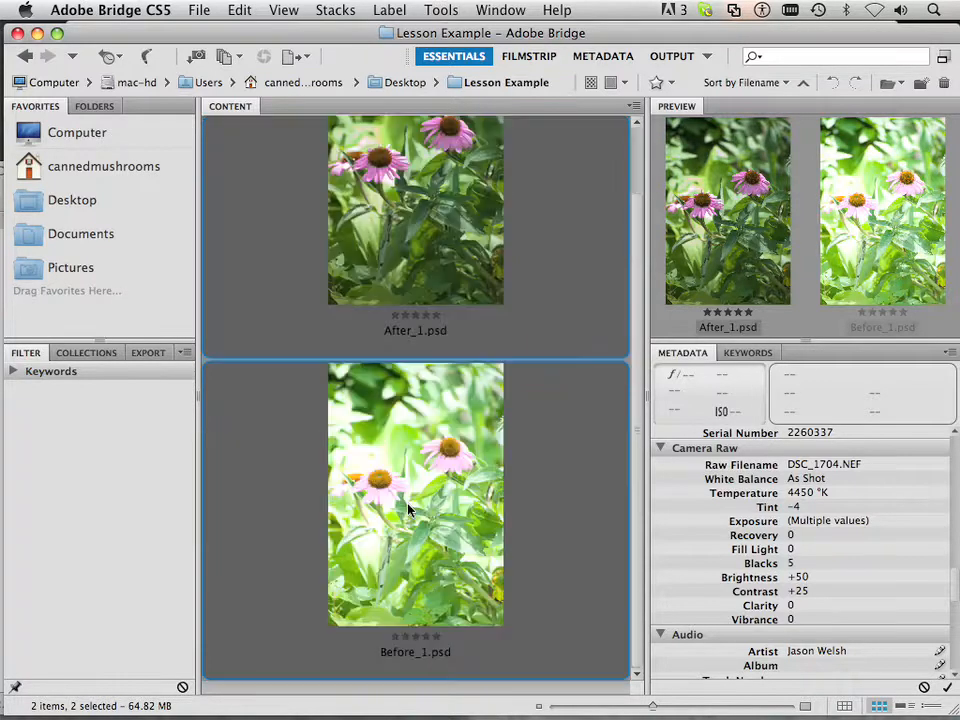
scroll("down", 3)
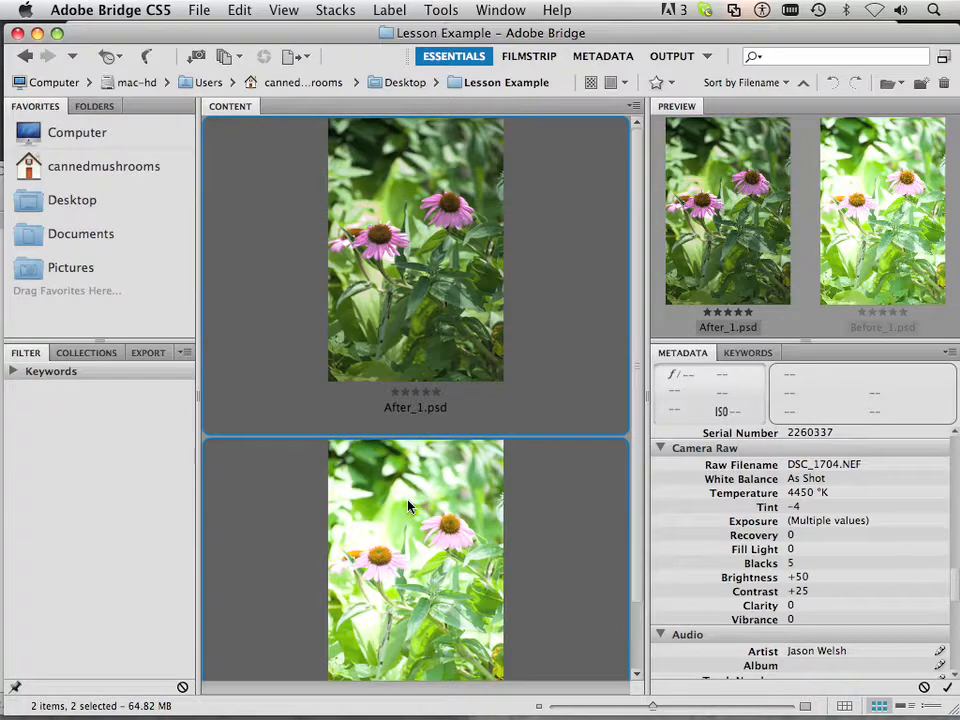
mouse_move(430, 482)
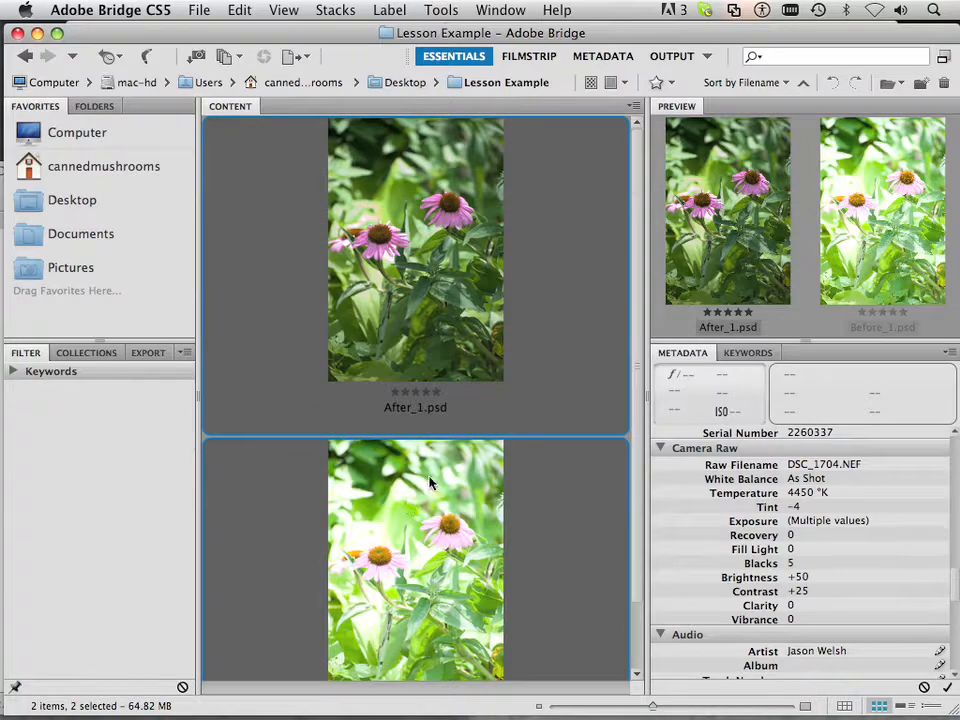
scroll("down", 3)
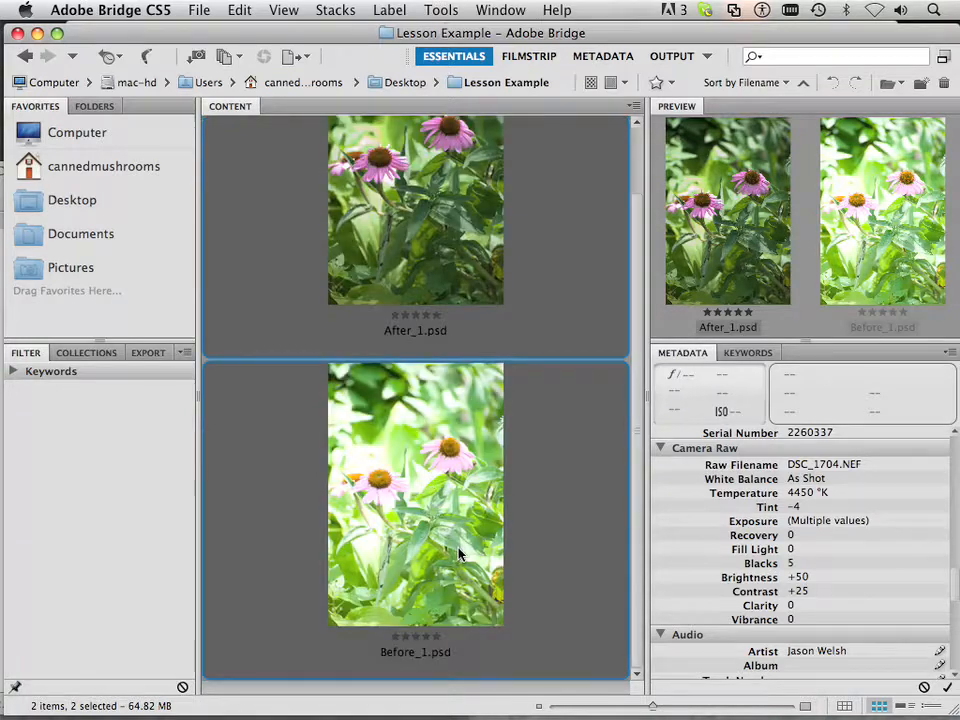
mouse_move(204, 344)
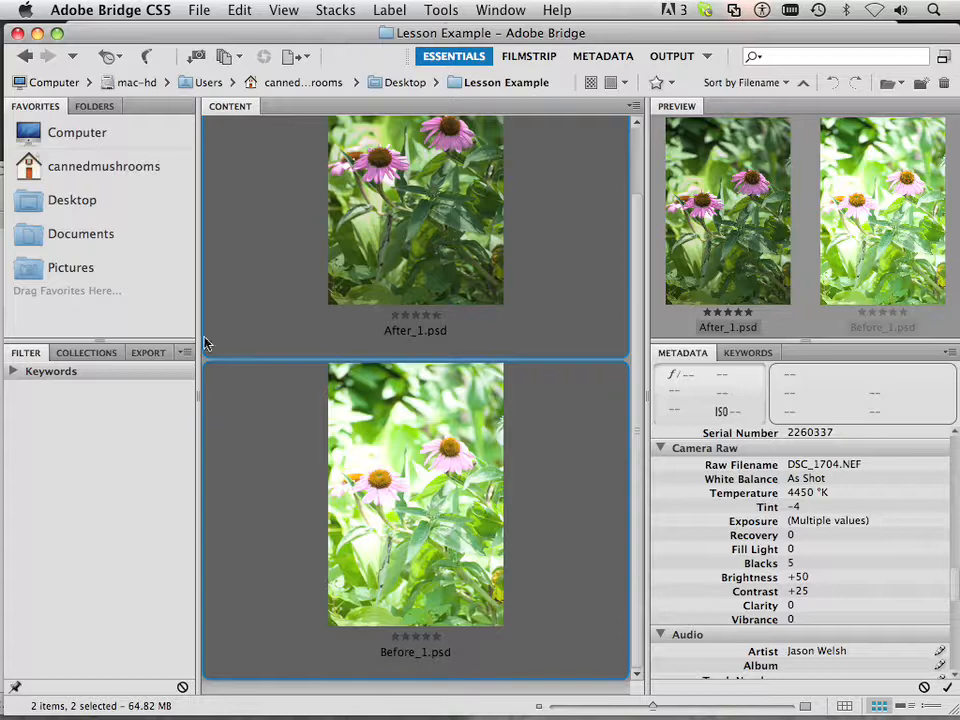
- Browse from Computer through Desktop back into the Lesson Example folder with both PSDs listed
left_click(76, 132)
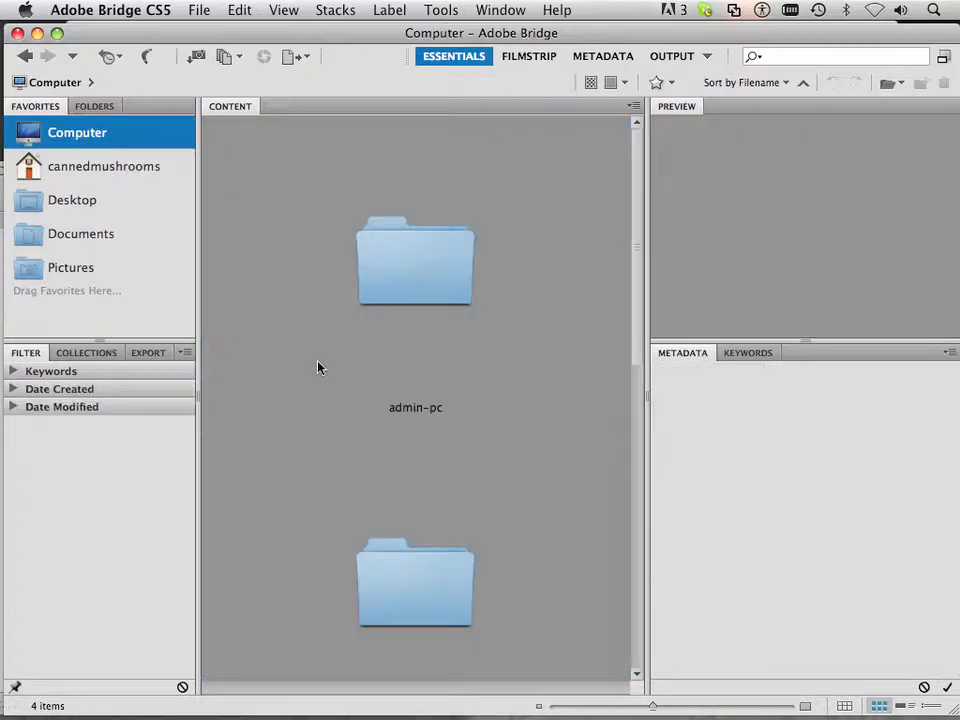
double_click(72, 200)
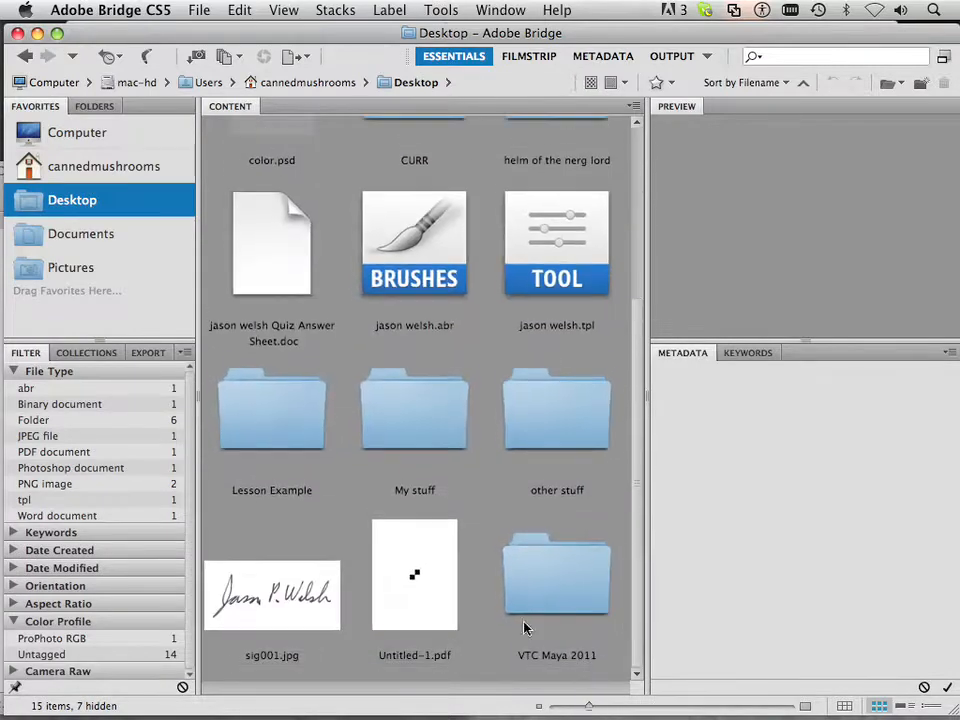
double_click(272, 410)
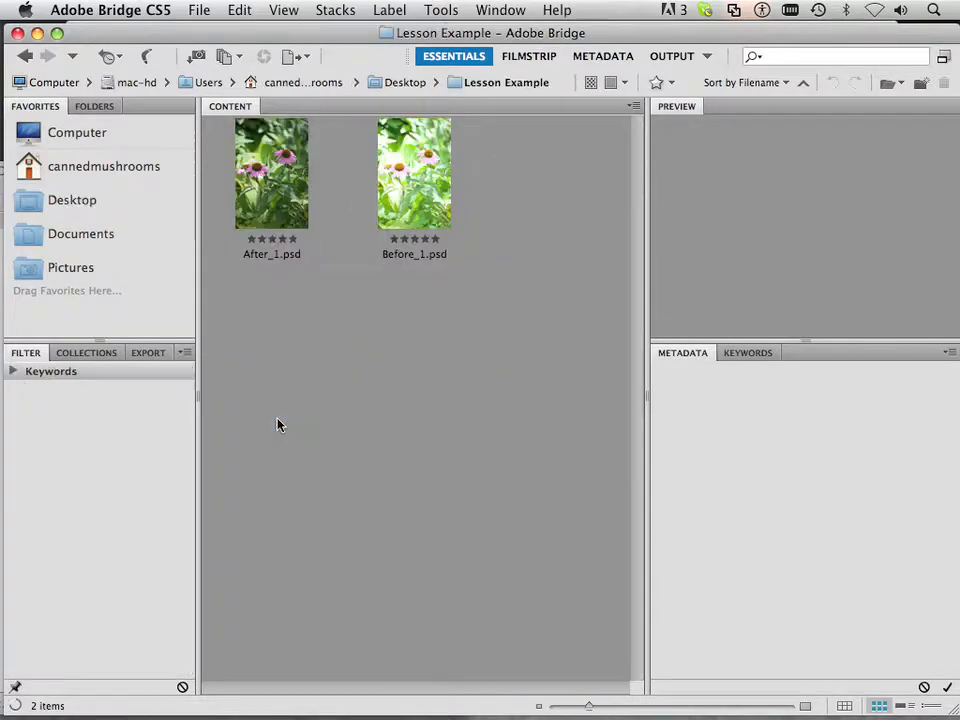
mouse_move(404, 188)
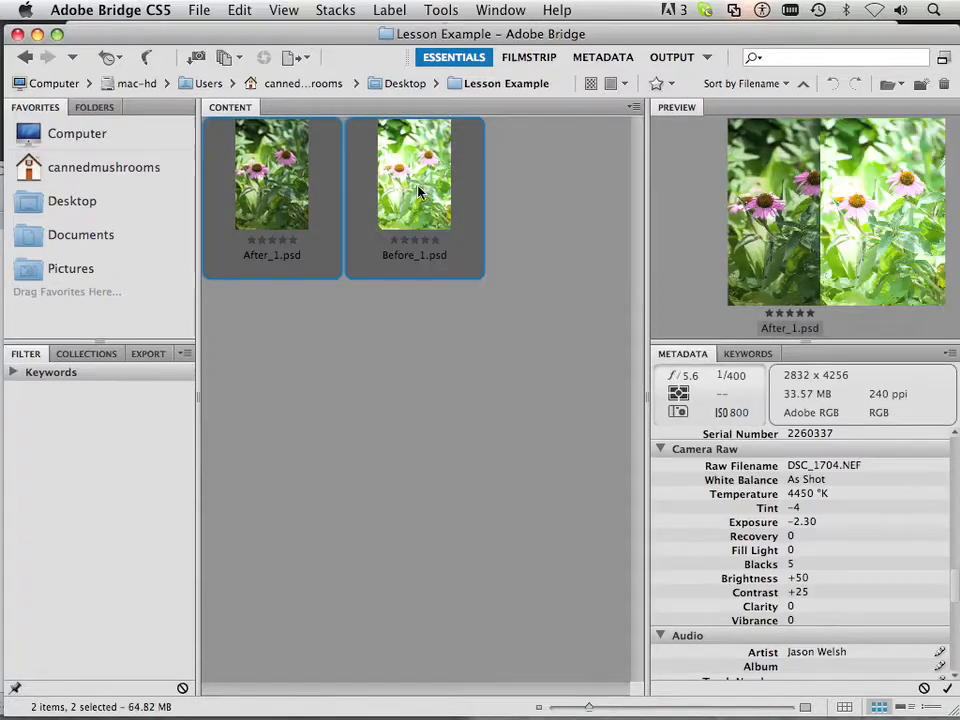
- Switch to the Output workspace and choose PDF as the output type for both photos
left_click(672, 56)
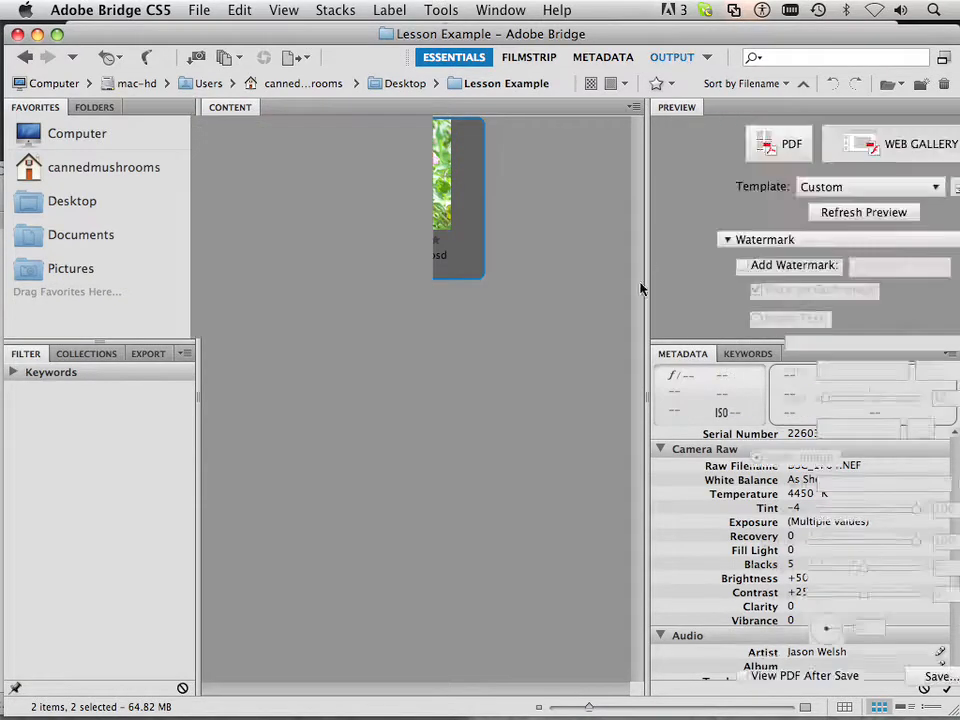
left_click(672, 56)
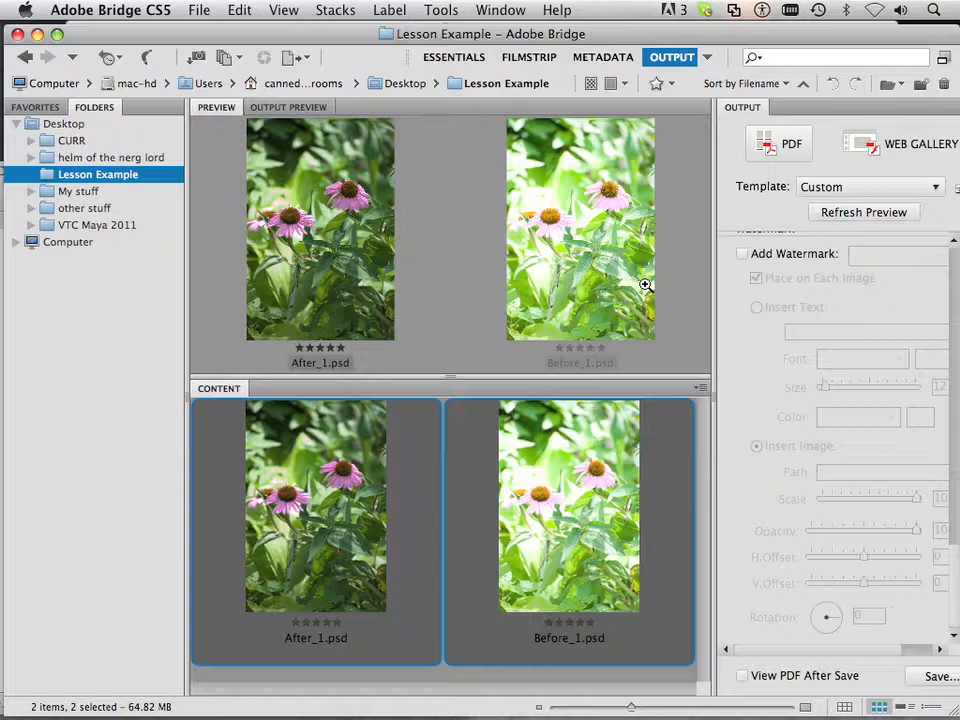
mouse_move(876, 296)
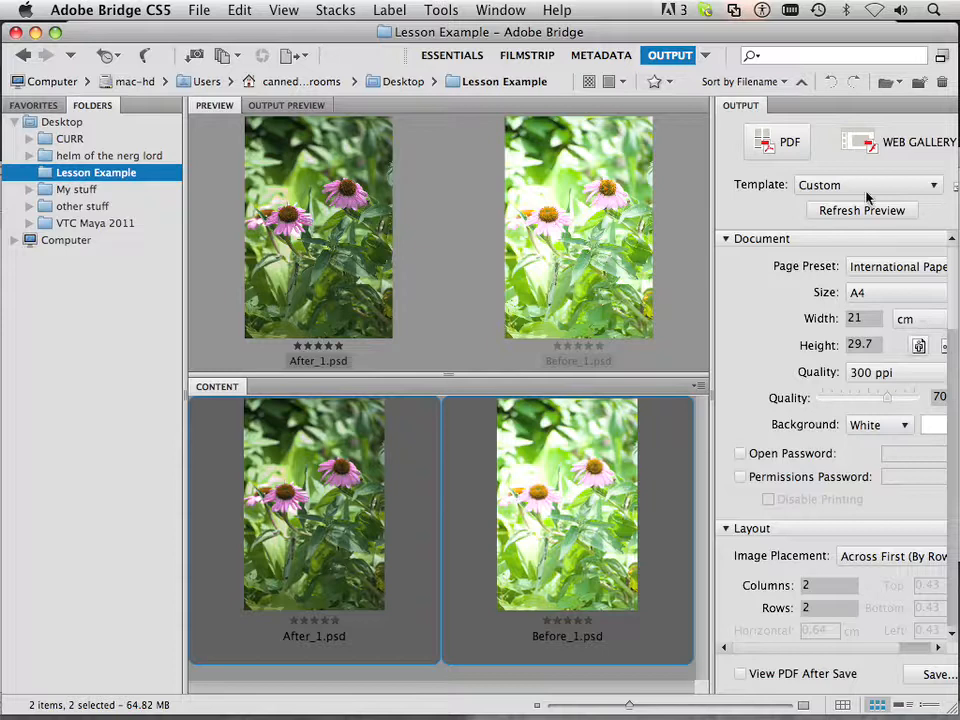
- Apply the 2*2 Cells template so the PDF uses two columns and two rows
left_click(868, 184)
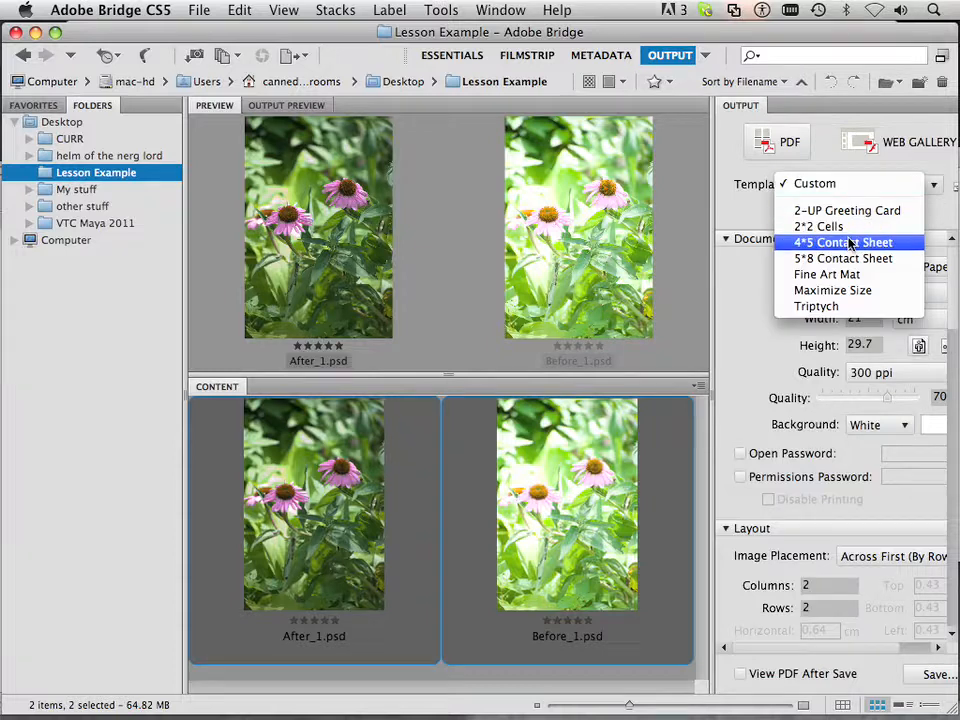
left_click(816, 226)
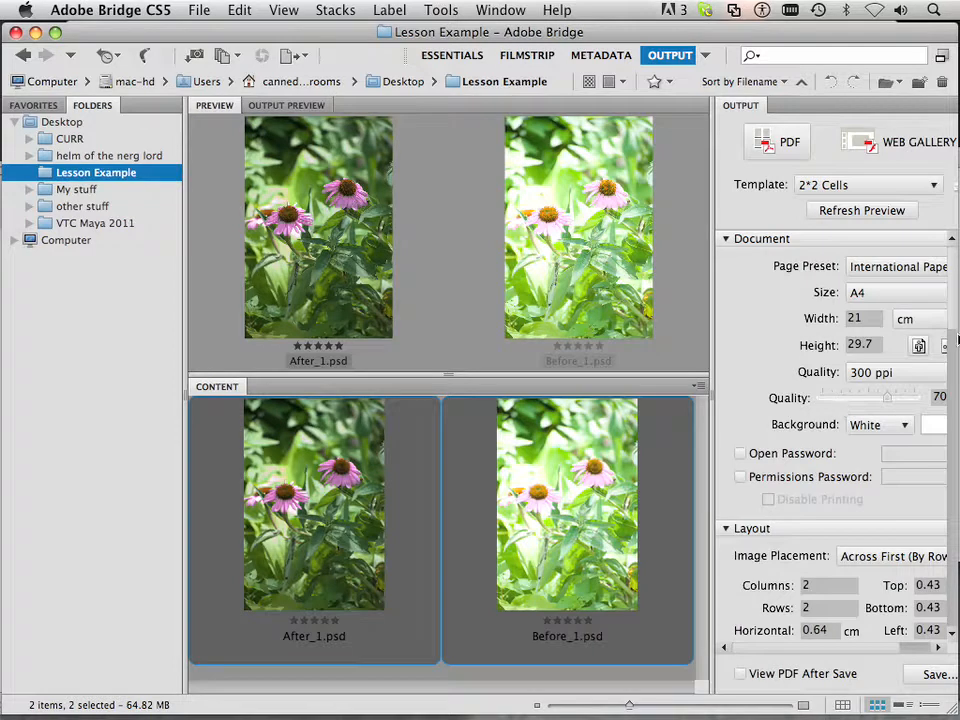
scroll("down", 3)
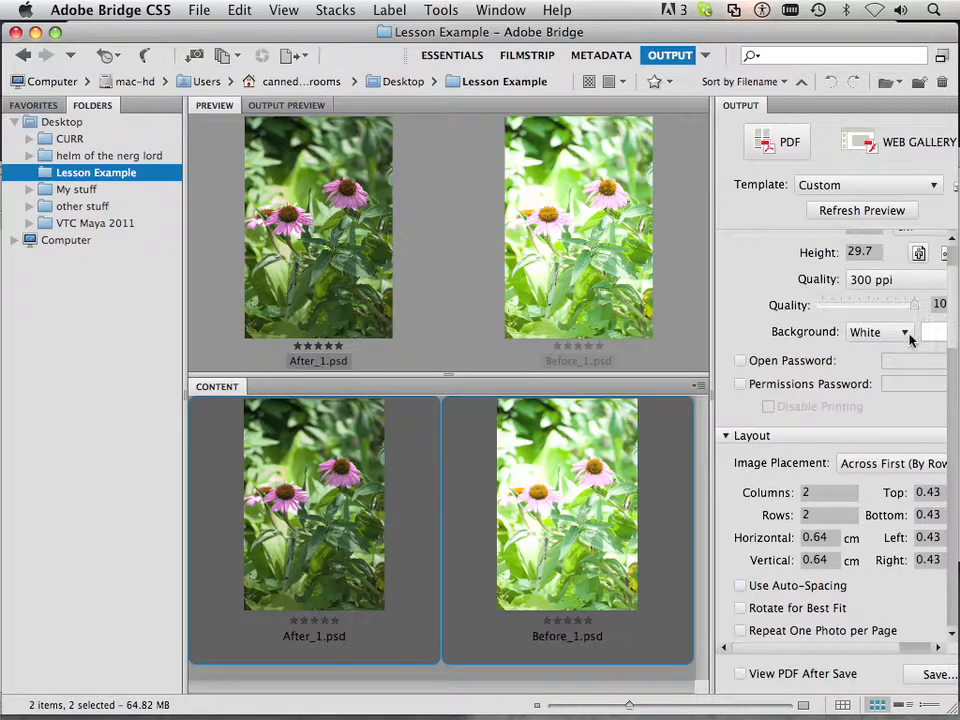
- Use automatic spacing between images and review the Layout and Header overlay settings
scroll("down", 3)
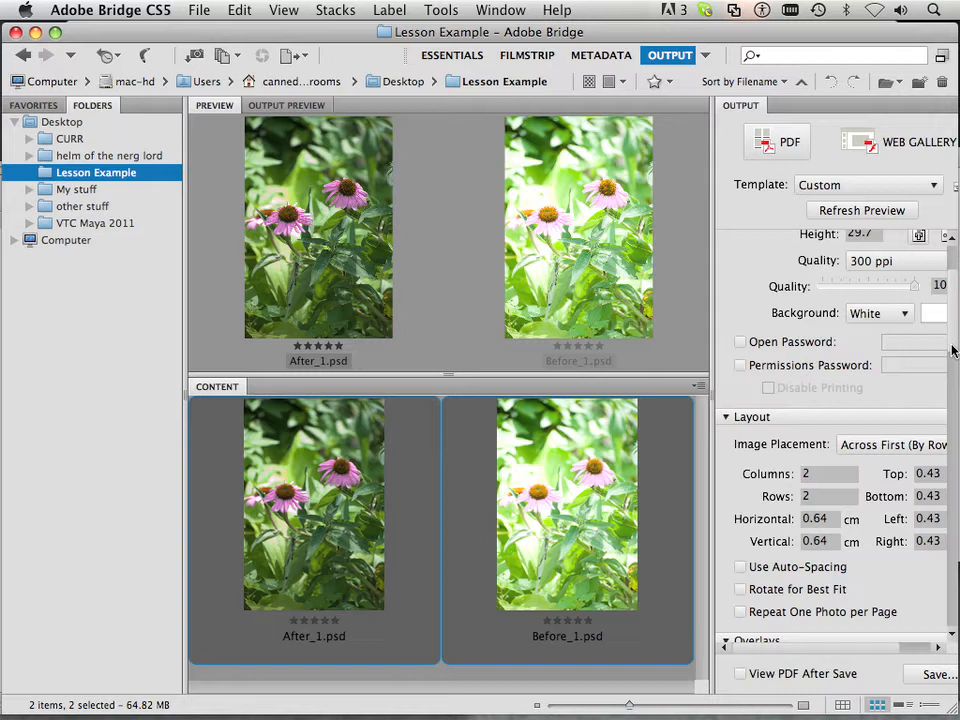
scroll("down", 3)
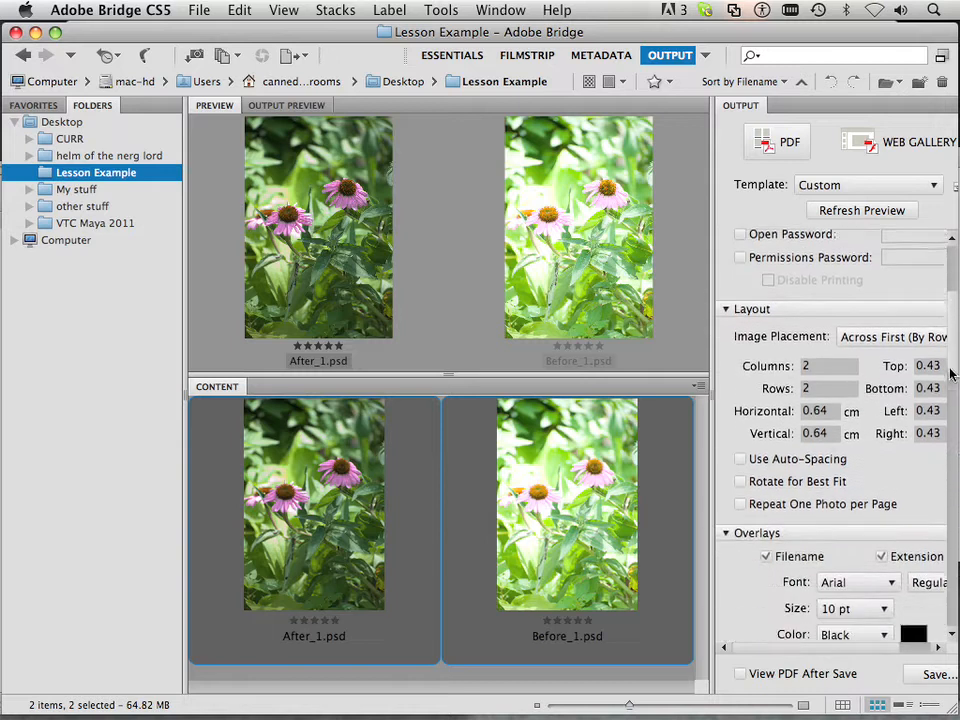
left_click(740, 444)
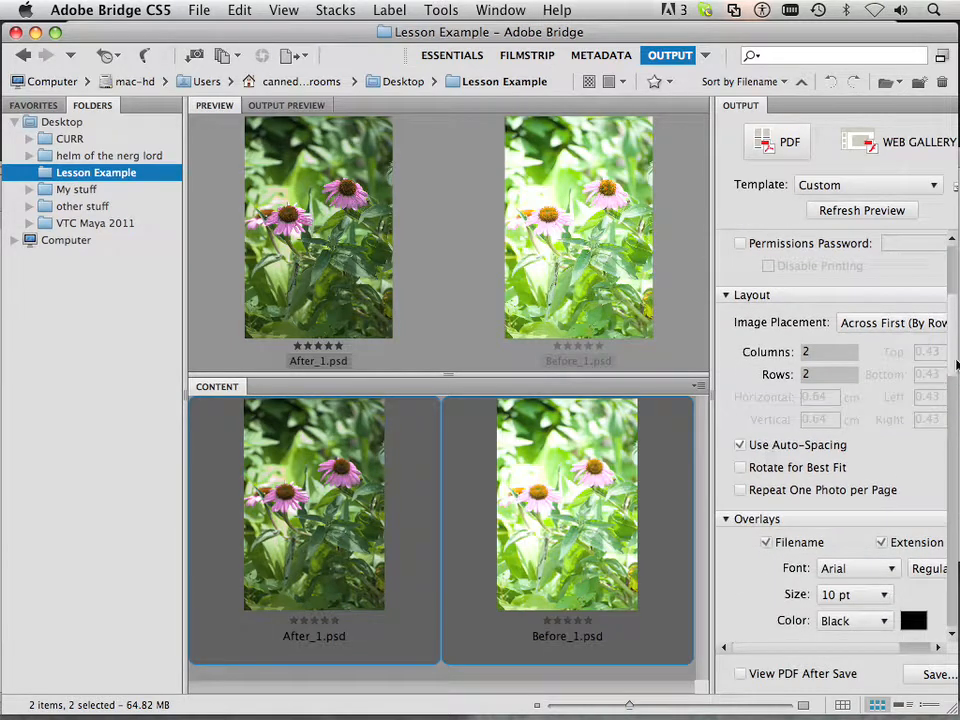
scroll("down", 3)
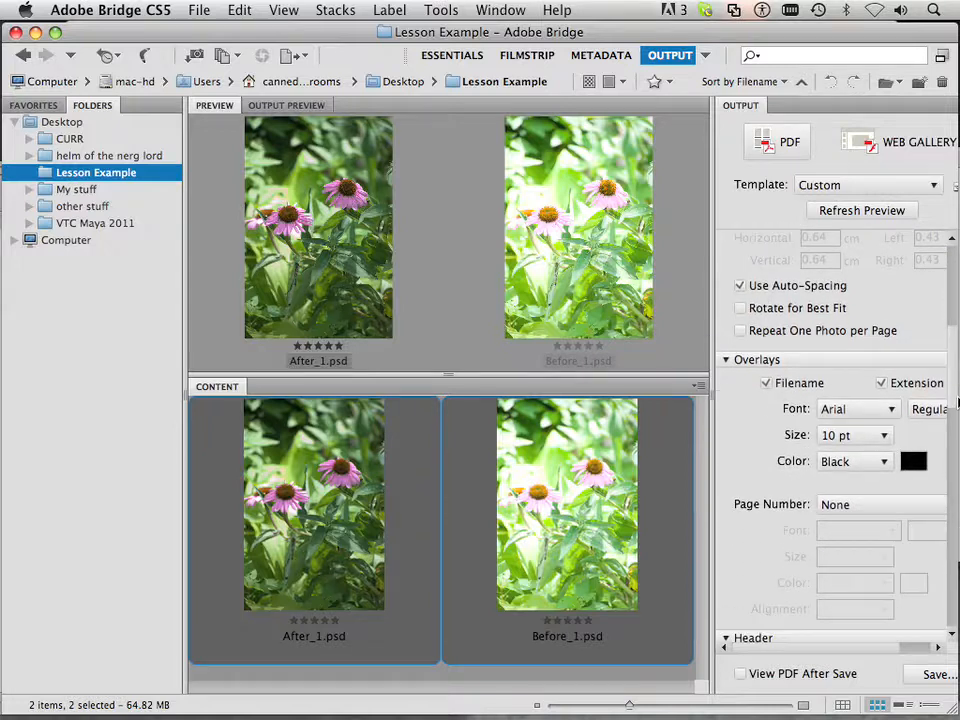
scroll("down", 3)
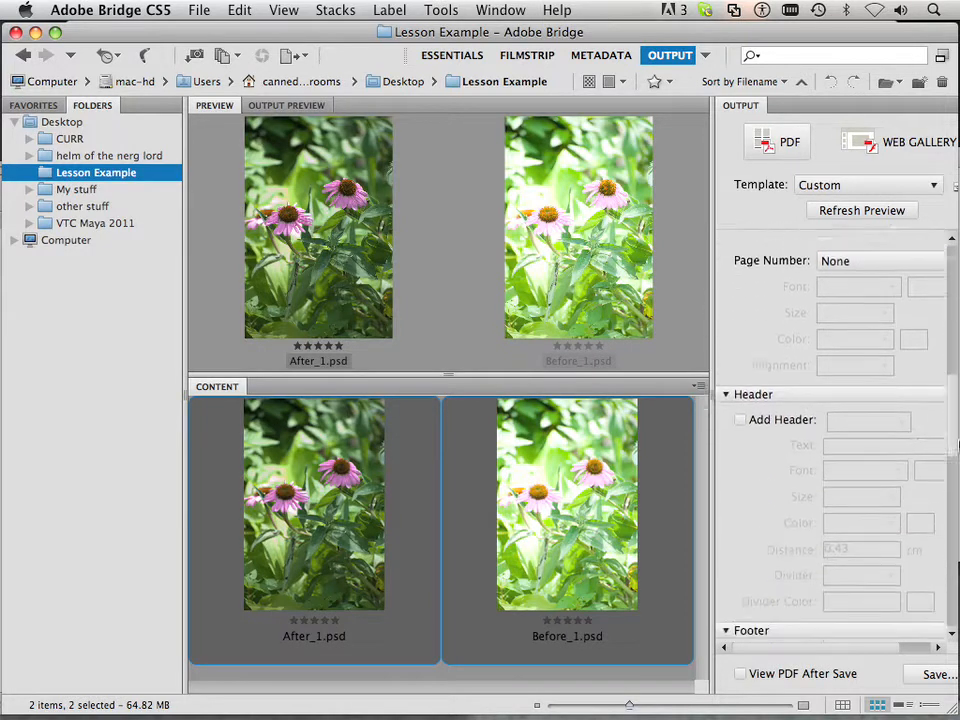
scroll("down", 3)
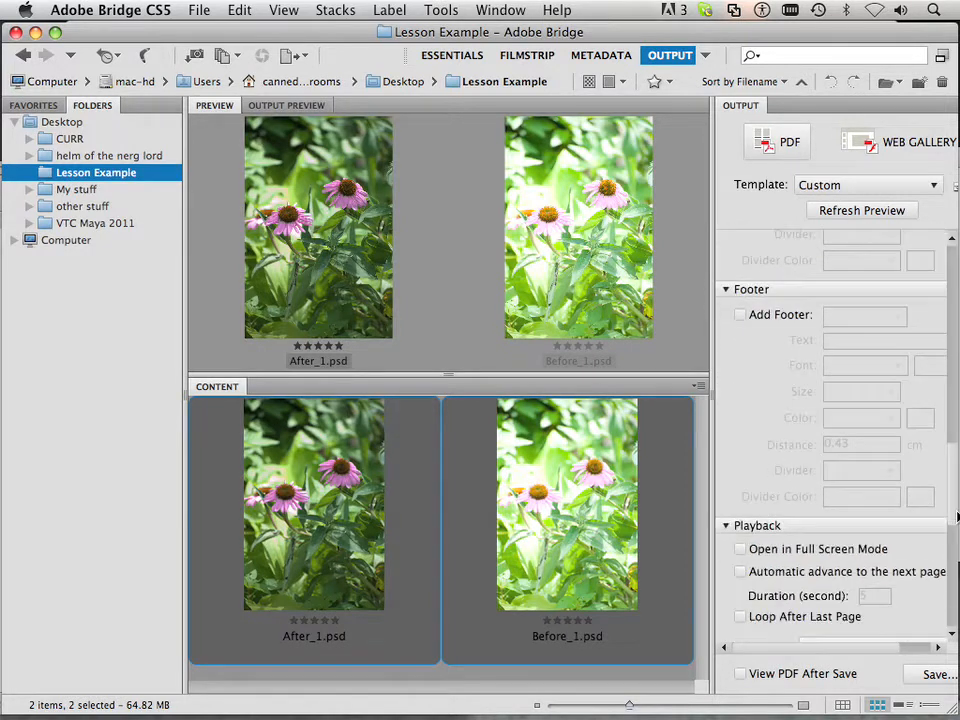
scroll("up", 3)
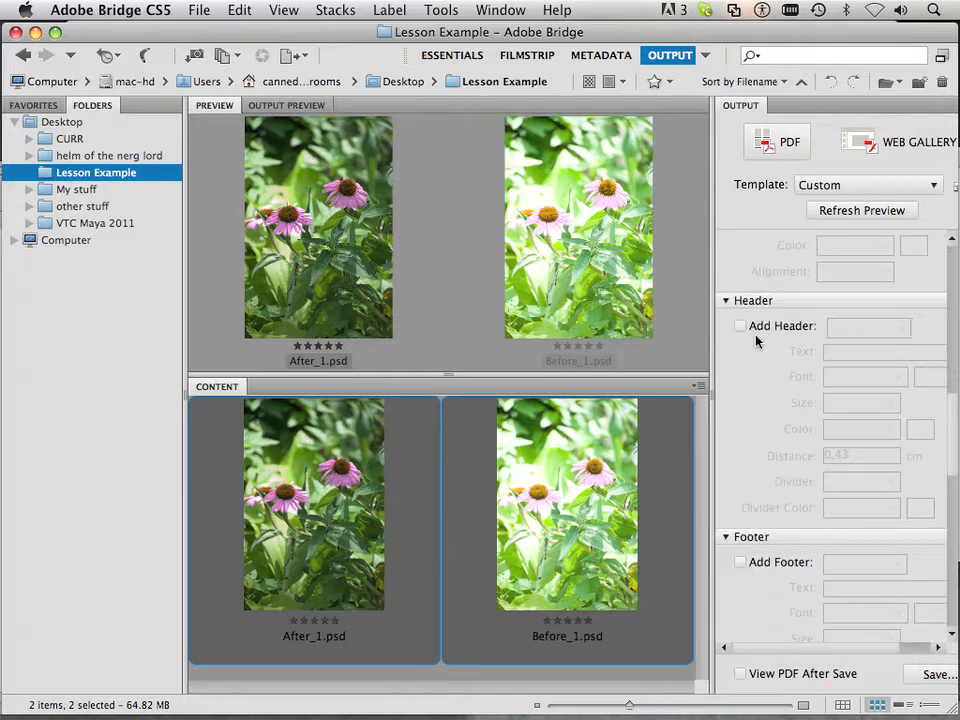
mouse_move(952, 432)
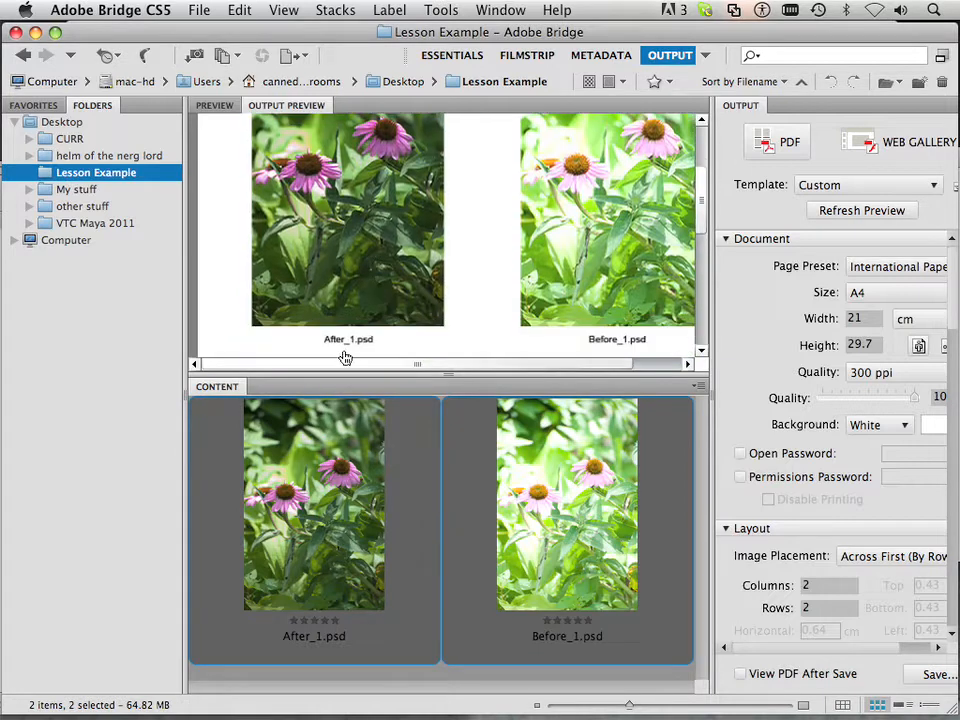
mouse_move(628, 356)
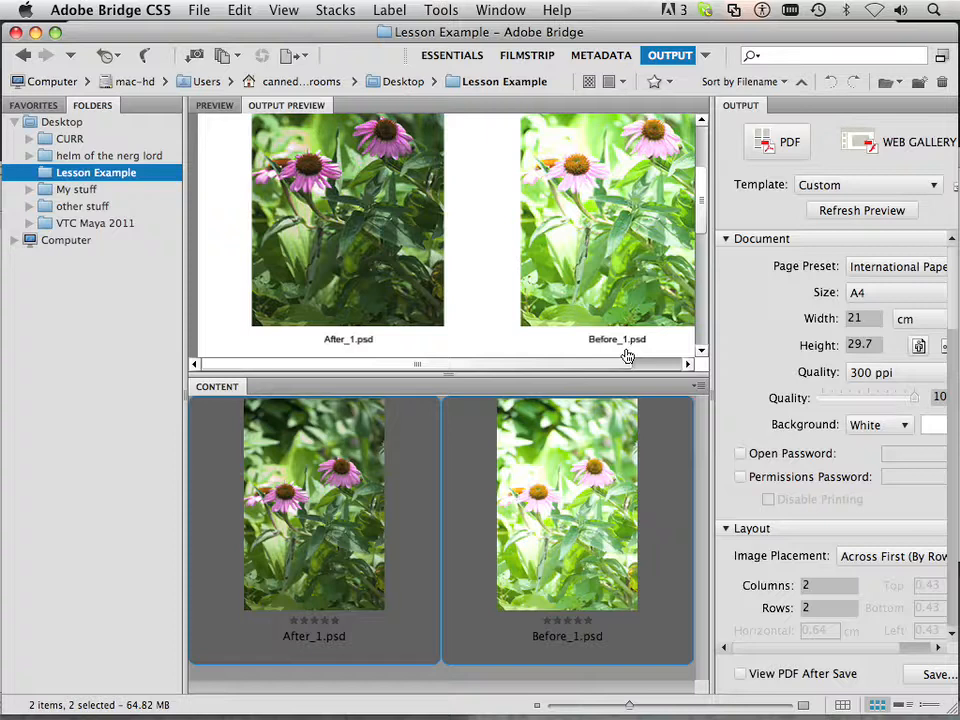
mouse_move(552, 348)
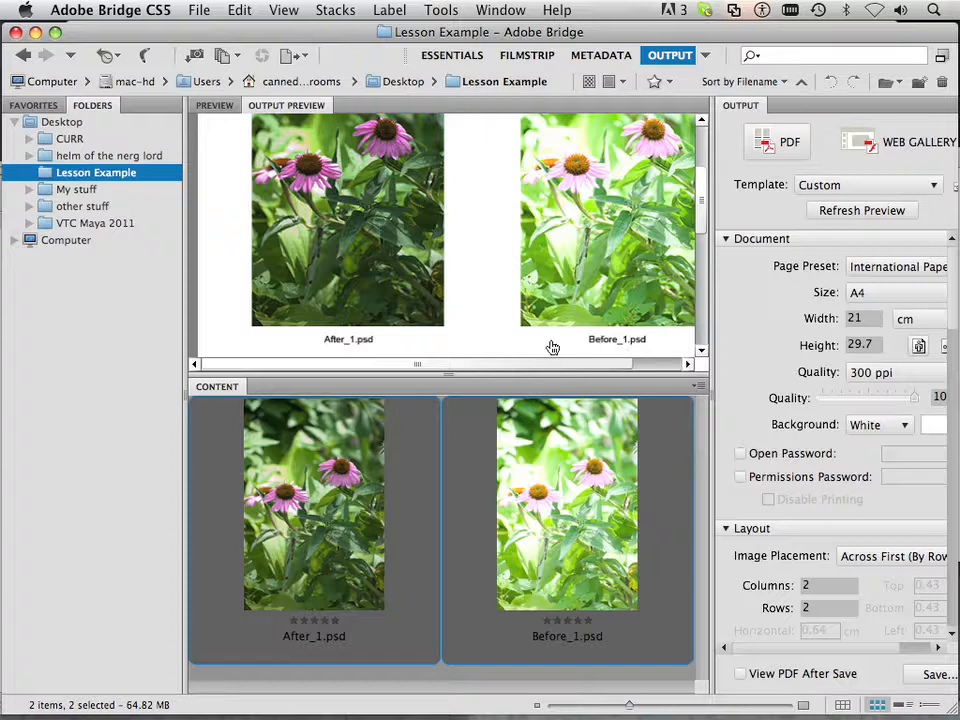
mouse_move(344, 348)
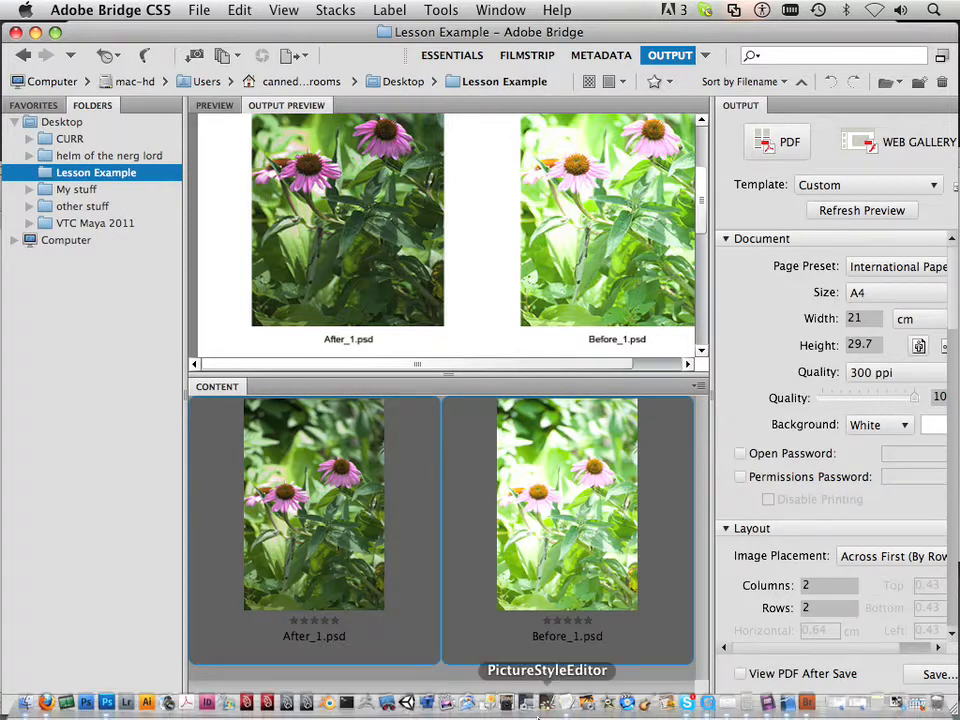
- Refresh the Output Preview showing After_1 and Before_1 side by side on the PDF page
left_click(86, 702)
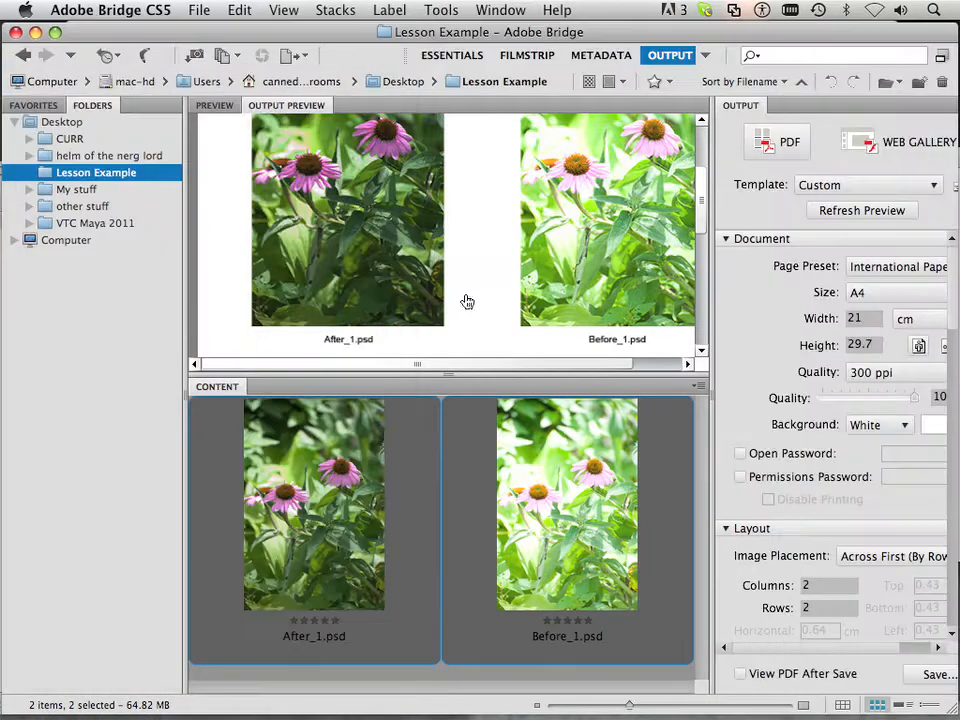
- Return to Essentials and browse Desktop › CURR › LessonFiles to select DSC_1704.NEF
left_click(452, 56)
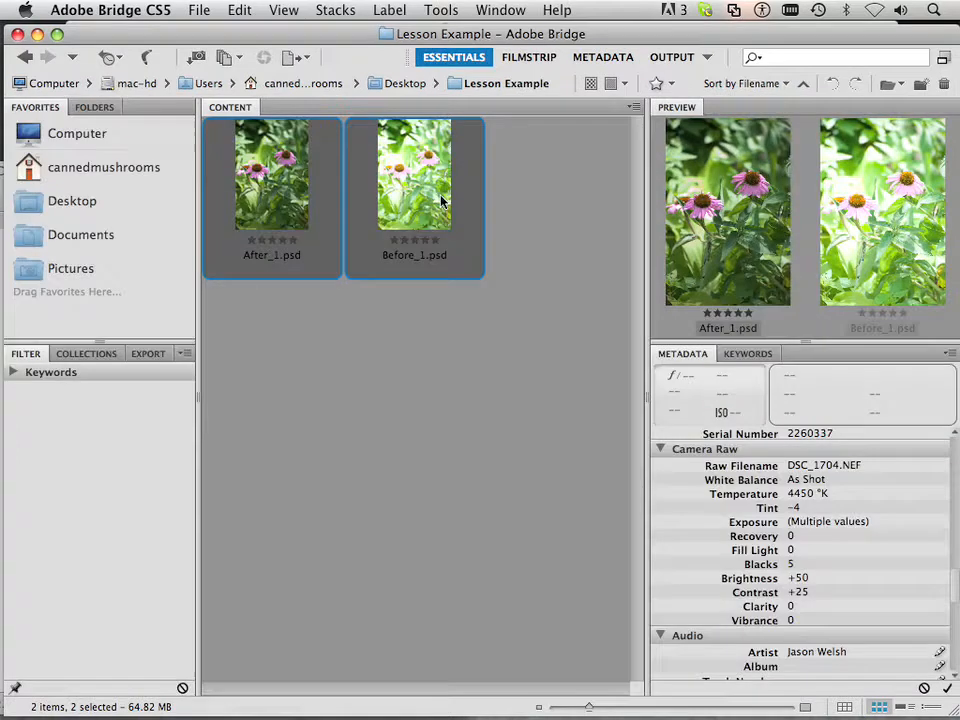
mouse_move(64, 200)
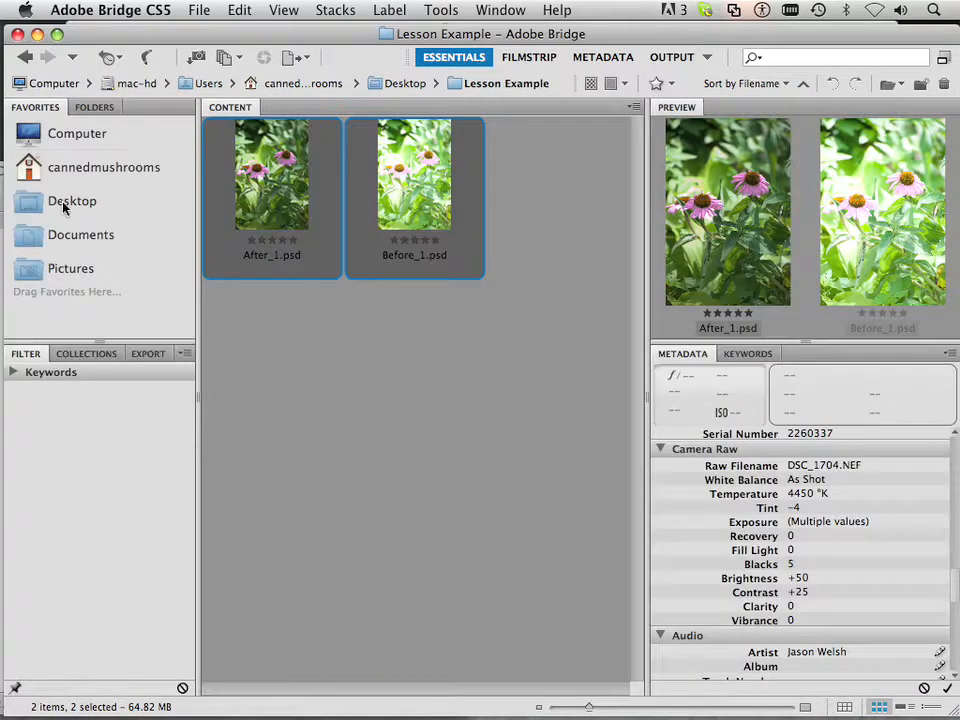
left_click(72, 200)
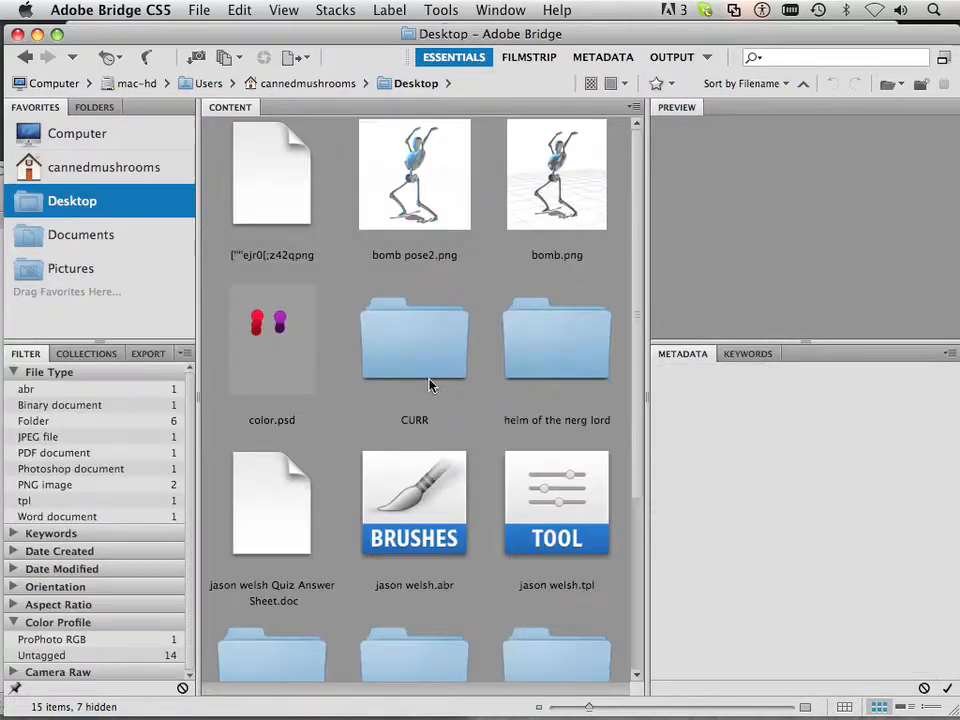
left_click(414, 340)
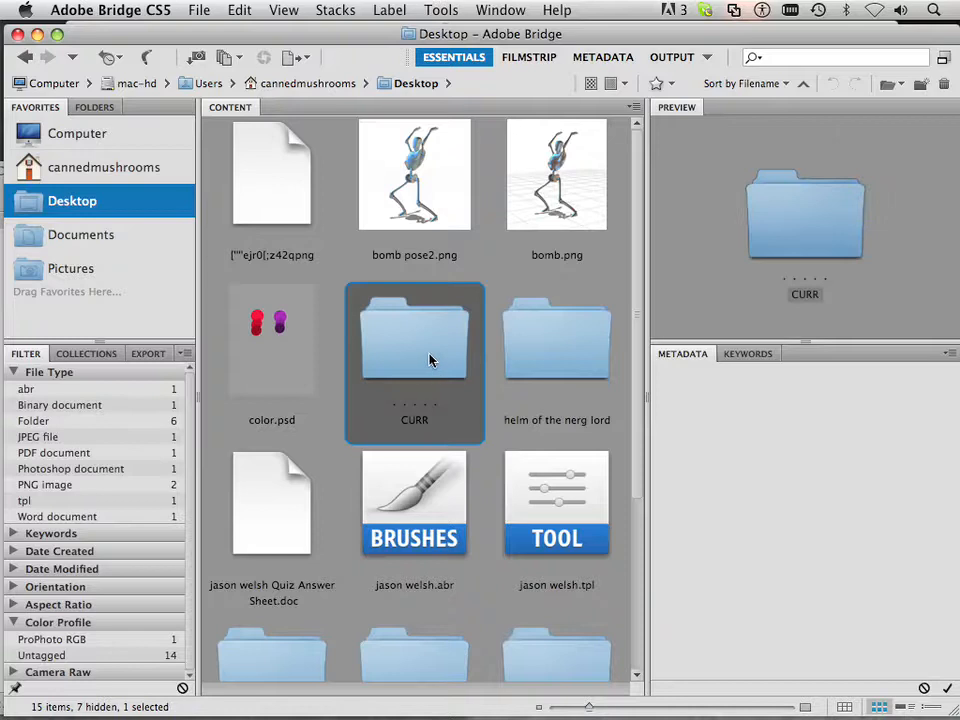
double_click(414, 340)
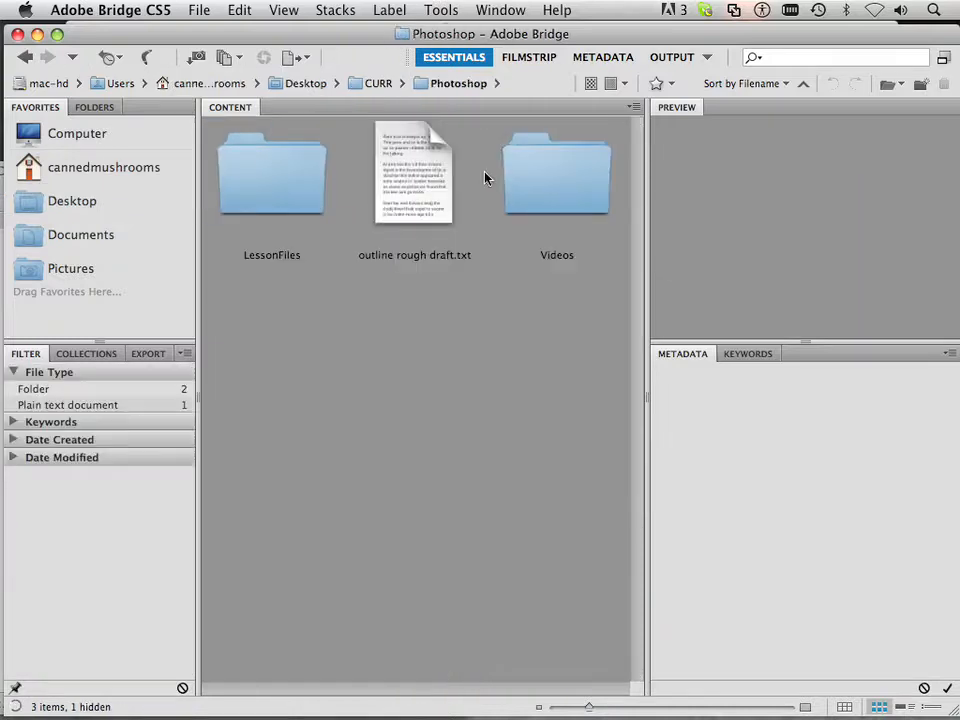
double_click(272, 176)
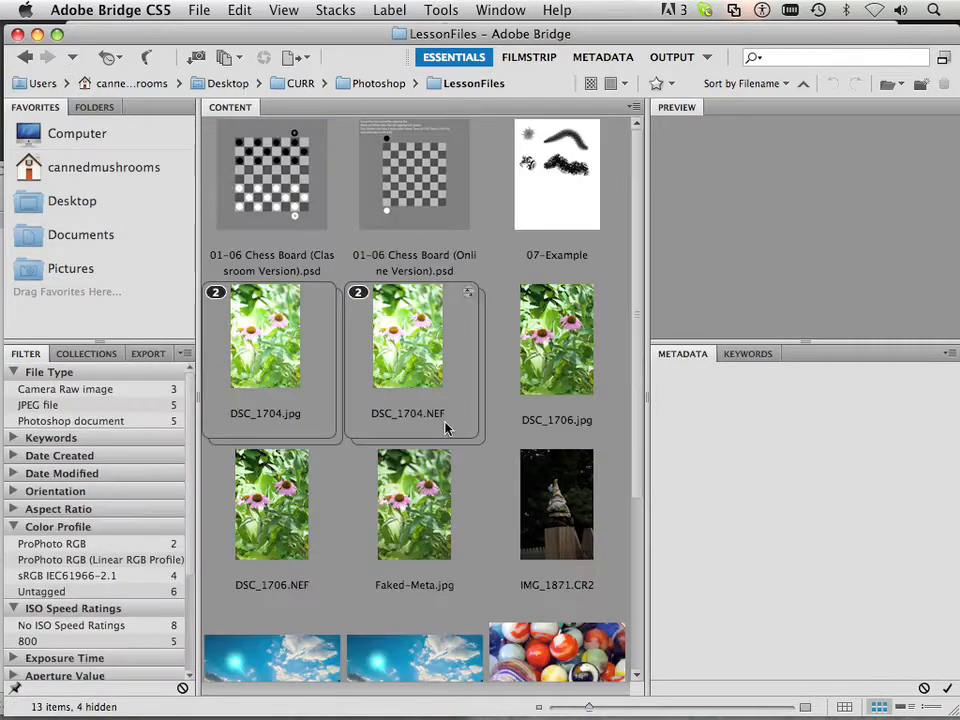
left_click(408, 336)
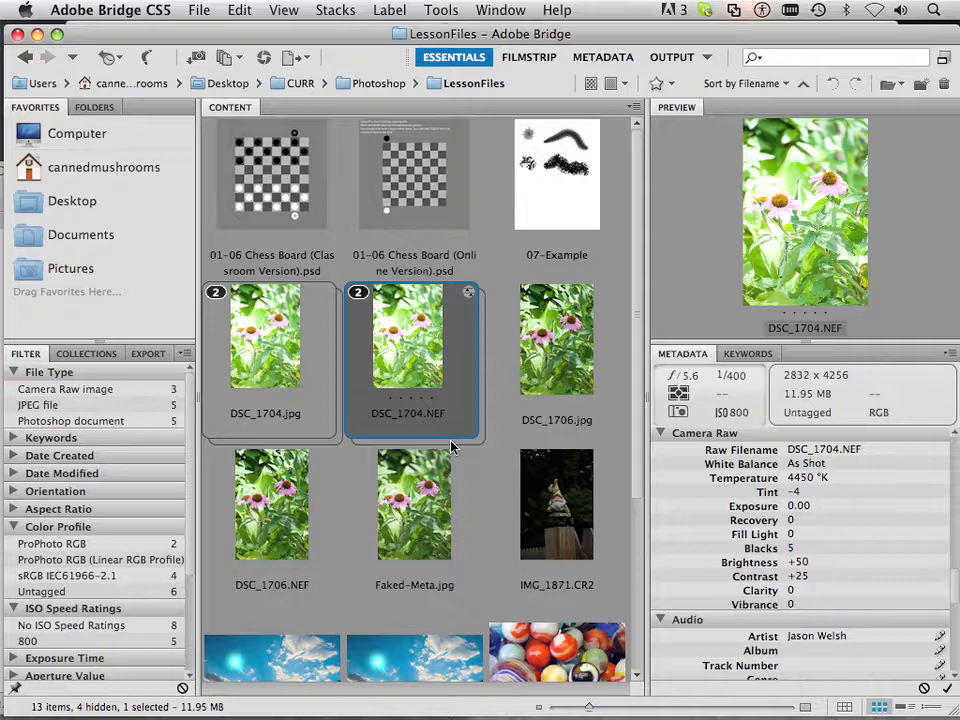
mouse_move(400, 364)
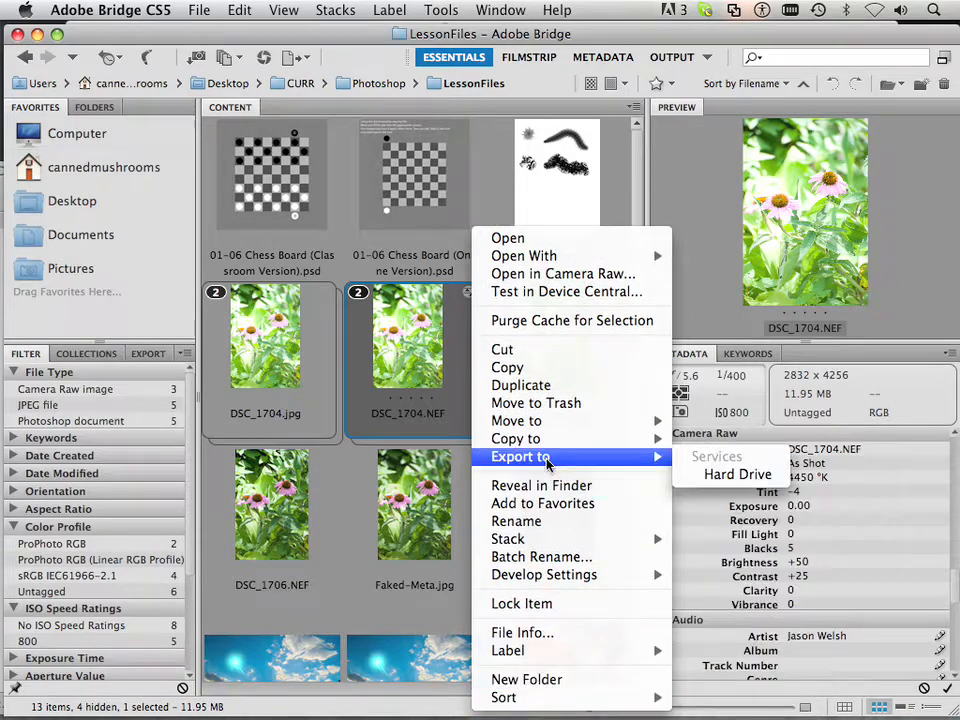
mouse_move(544, 504)
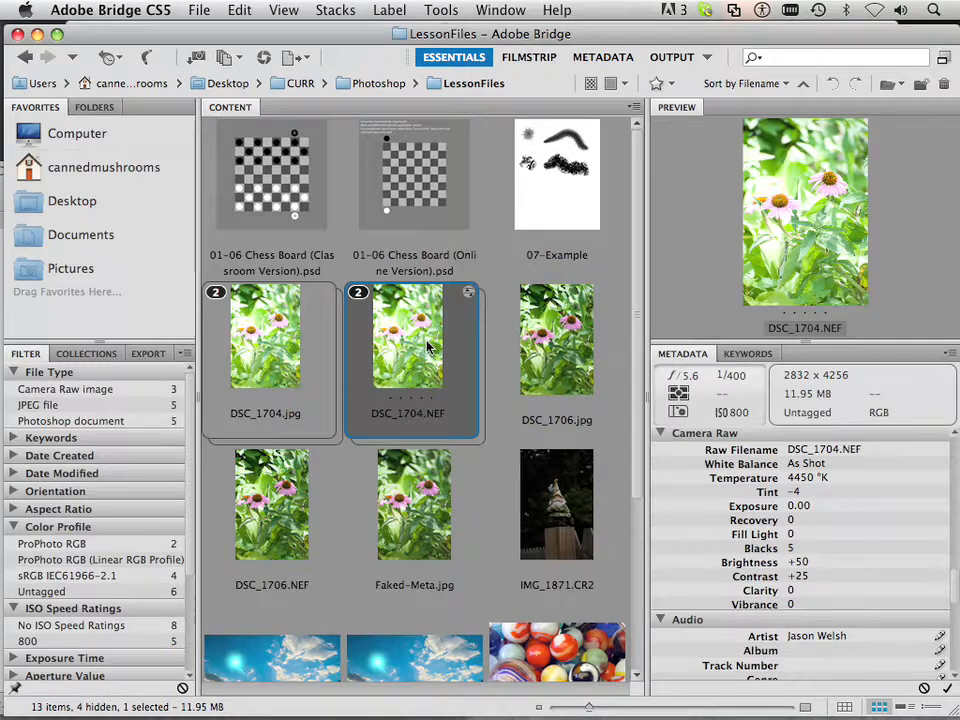
- Open DSC_1704.NEF from Bridge as a document in Photoshop
double_click(408, 336)
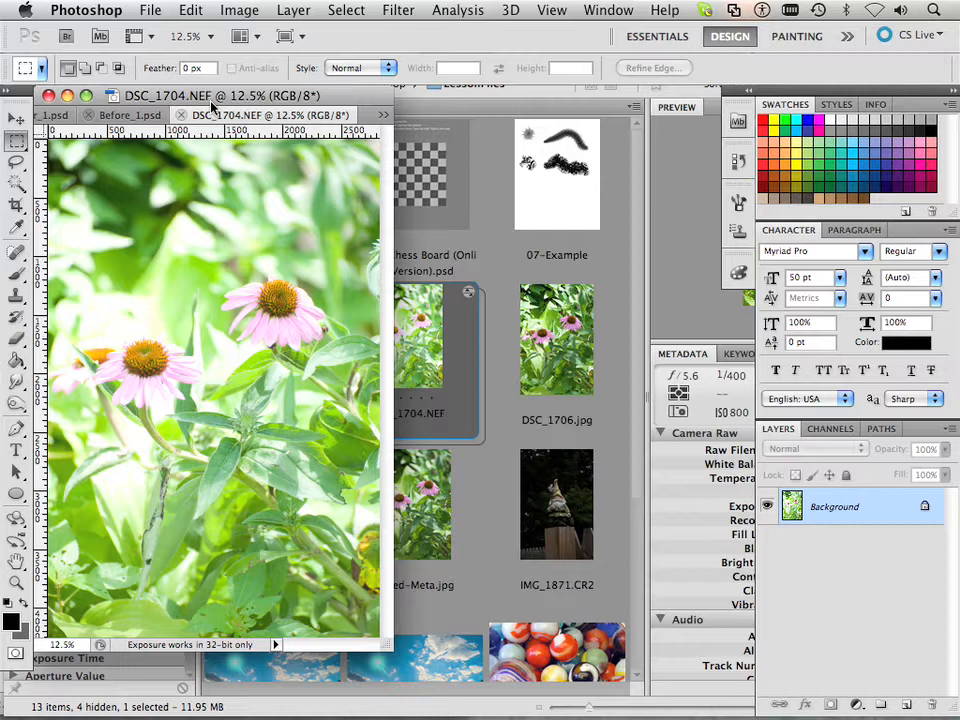
left_click(150, 12)
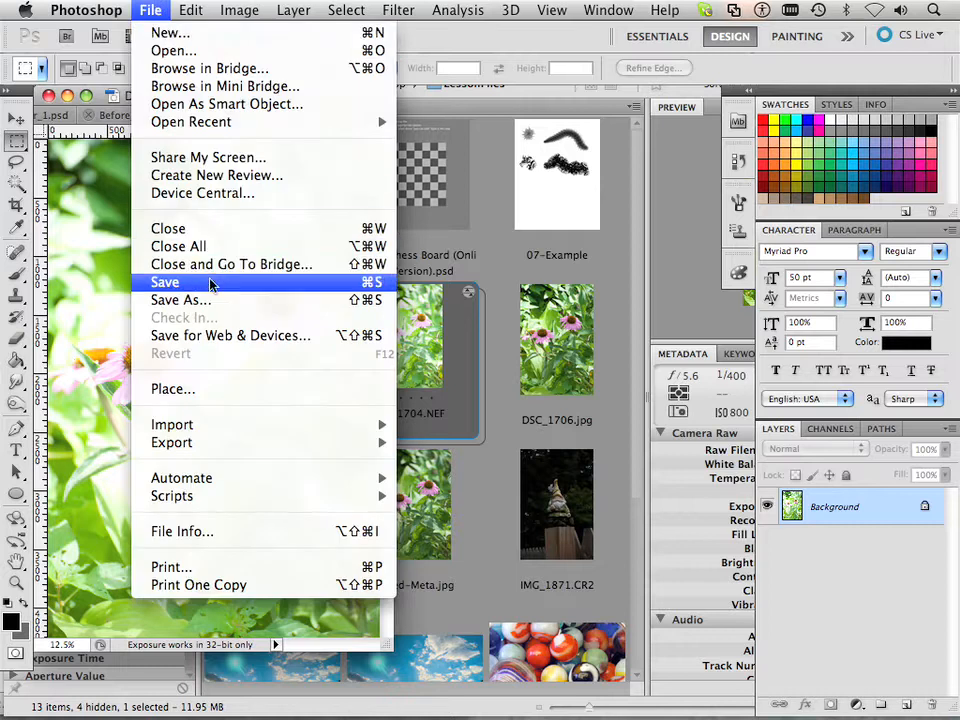
left_click(180, 300)
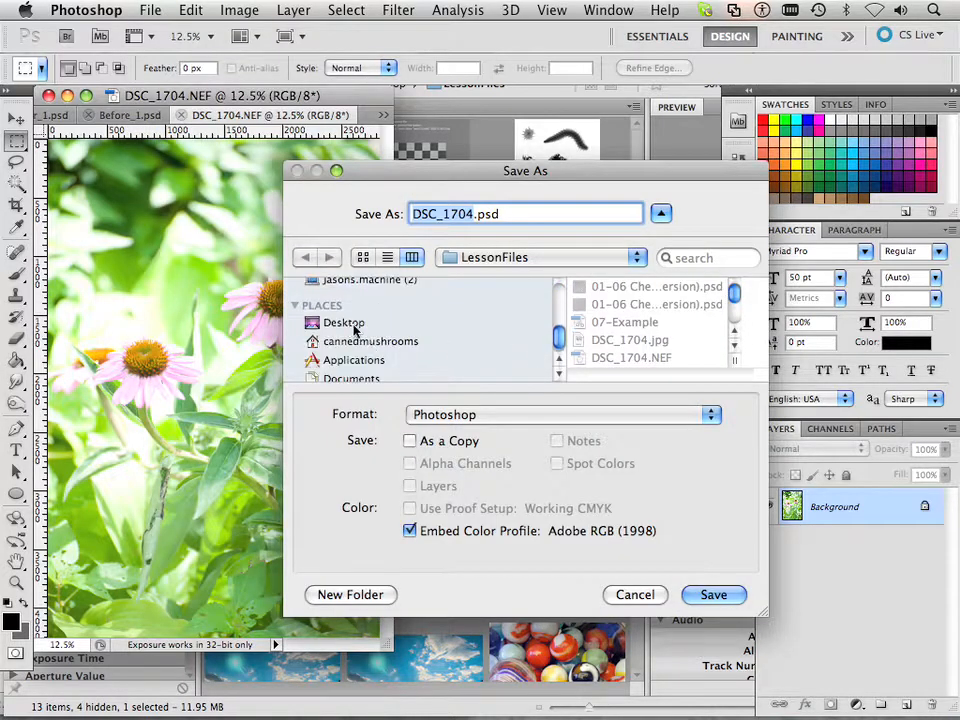
left_click(344, 322)
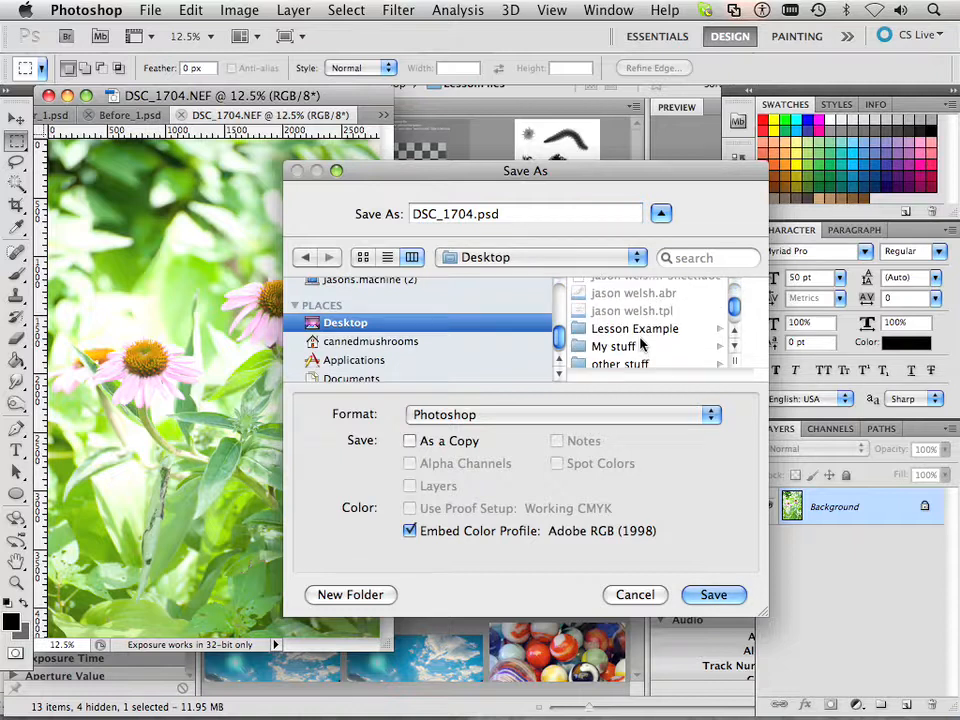
double_click(634, 328)
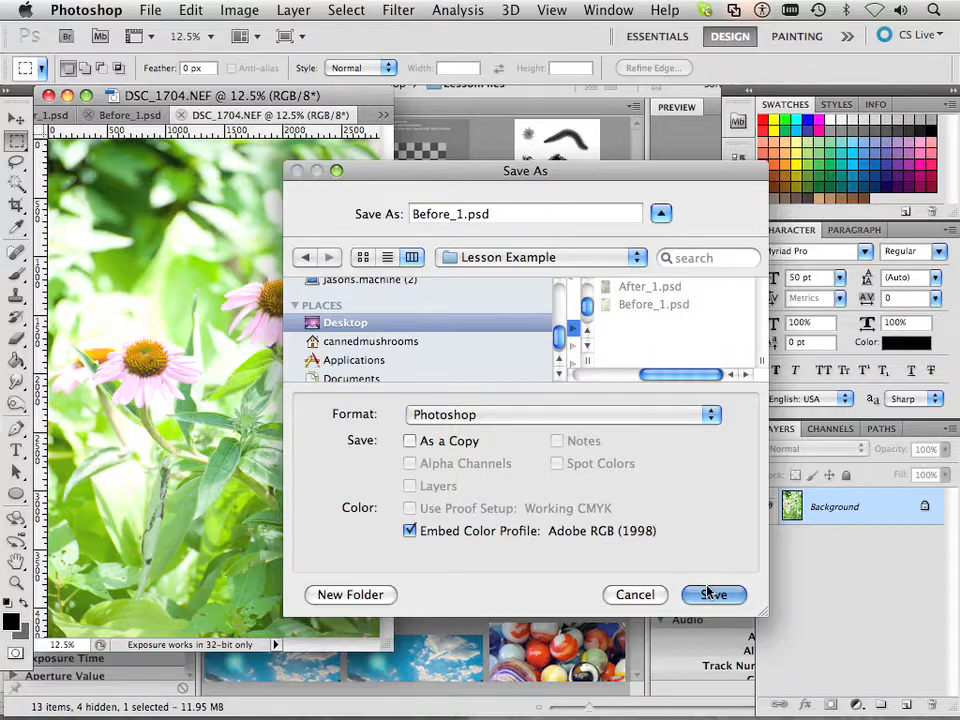
left_click(712, 594)
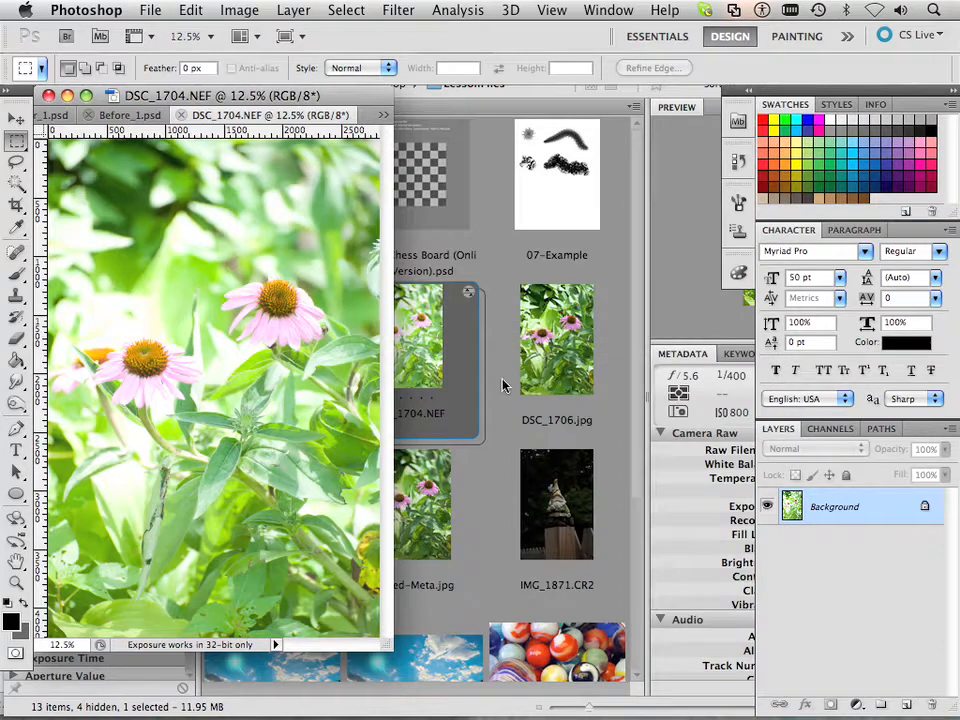
- In Camera Raw lower Exposure to -2.15 and raise Sharpening Amount to 64 for DSC_1704.NEF
right_click(408, 336)
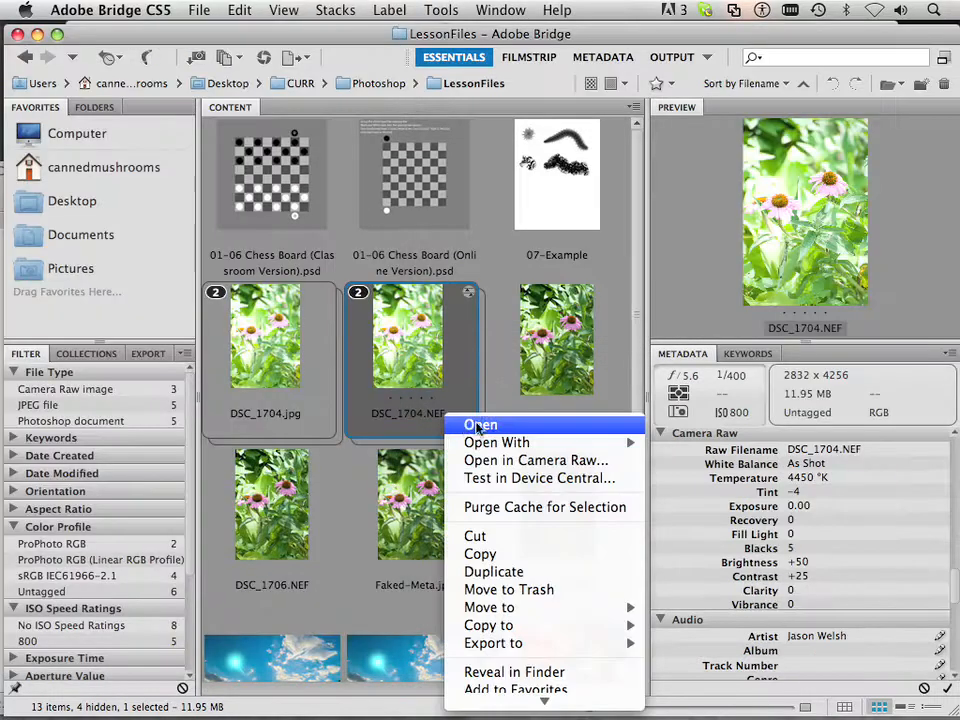
left_click(536, 460)
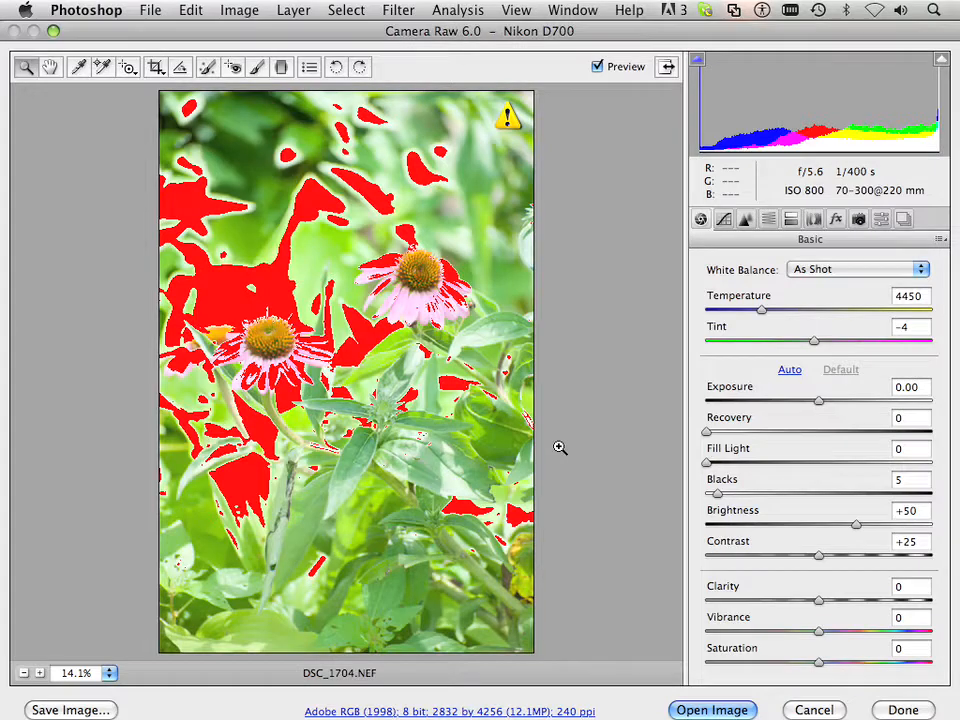
mouse_move(808, 404)
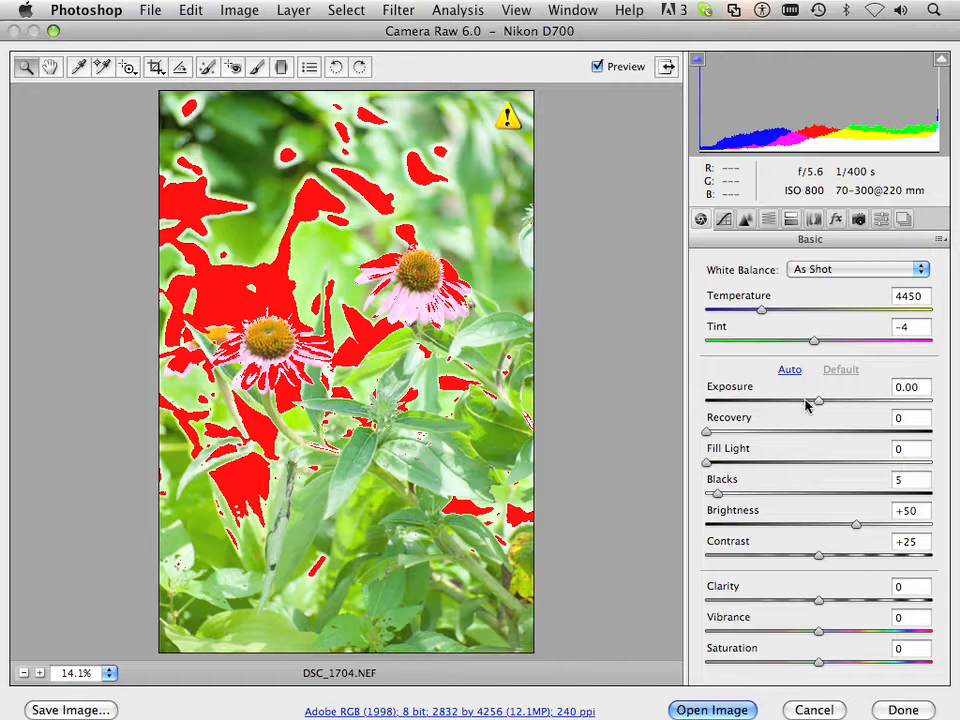
left_click_drag(818, 400, 764, 400)
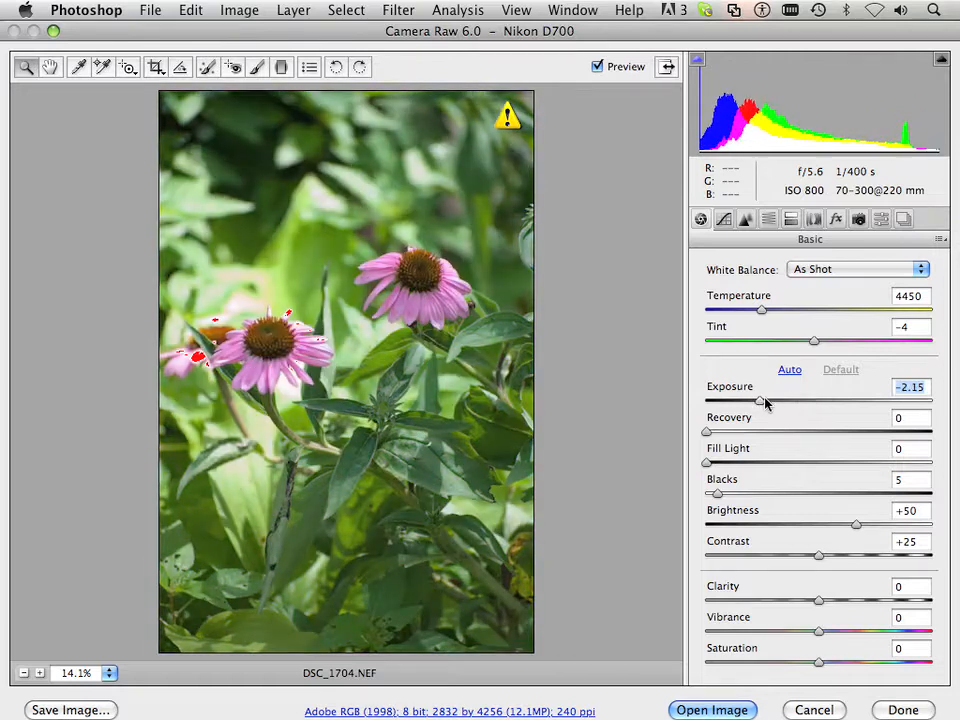
left_click_drag(760, 400, 756, 400)
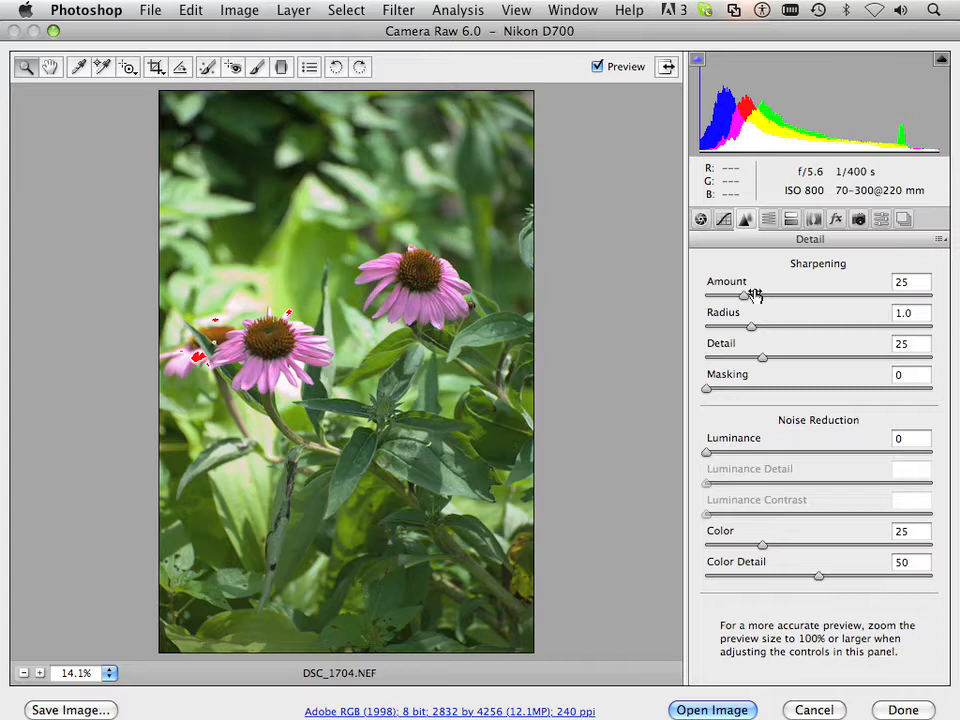
left_click_drag(752, 296, 800, 296)
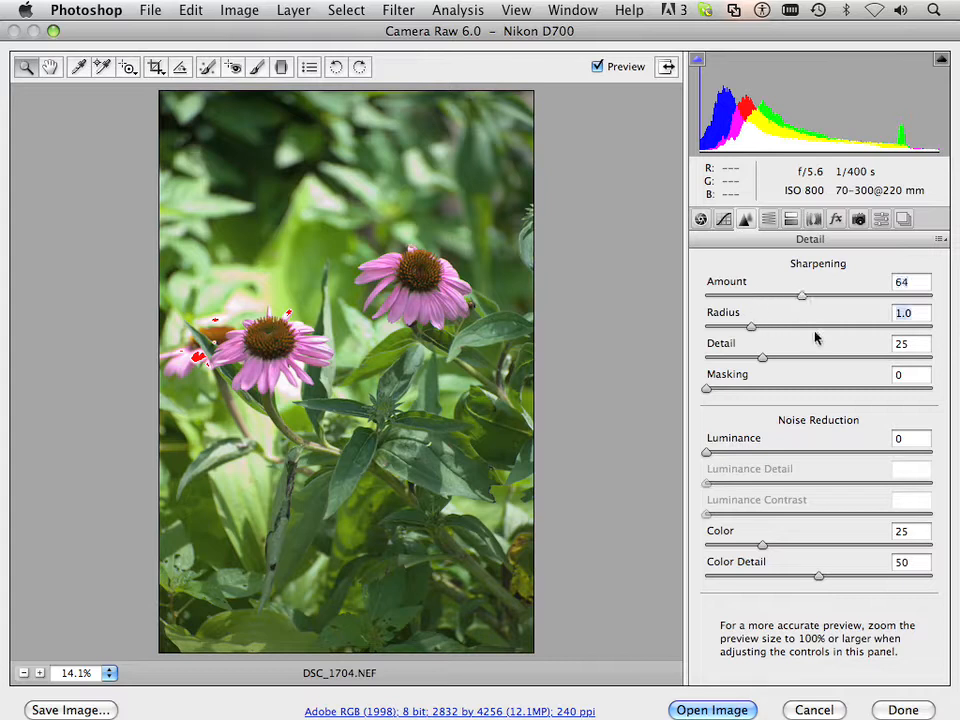
left_click_drag(752, 326, 816, 326)
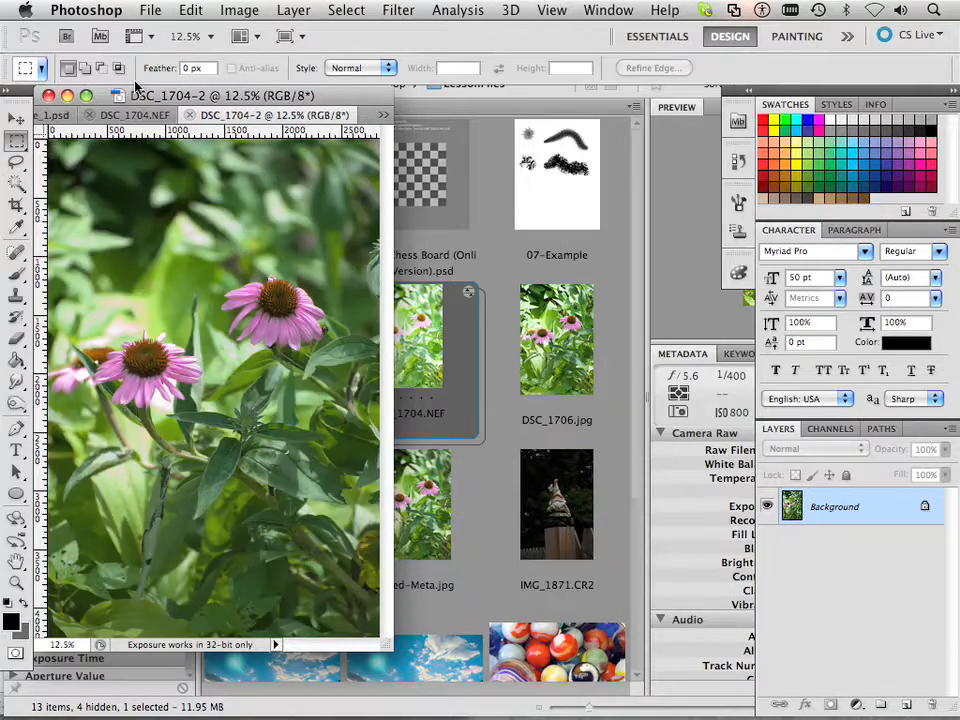
- Start Save As and browse Desktop into the Lesson Example folder as the save location
left_click(152, 8)
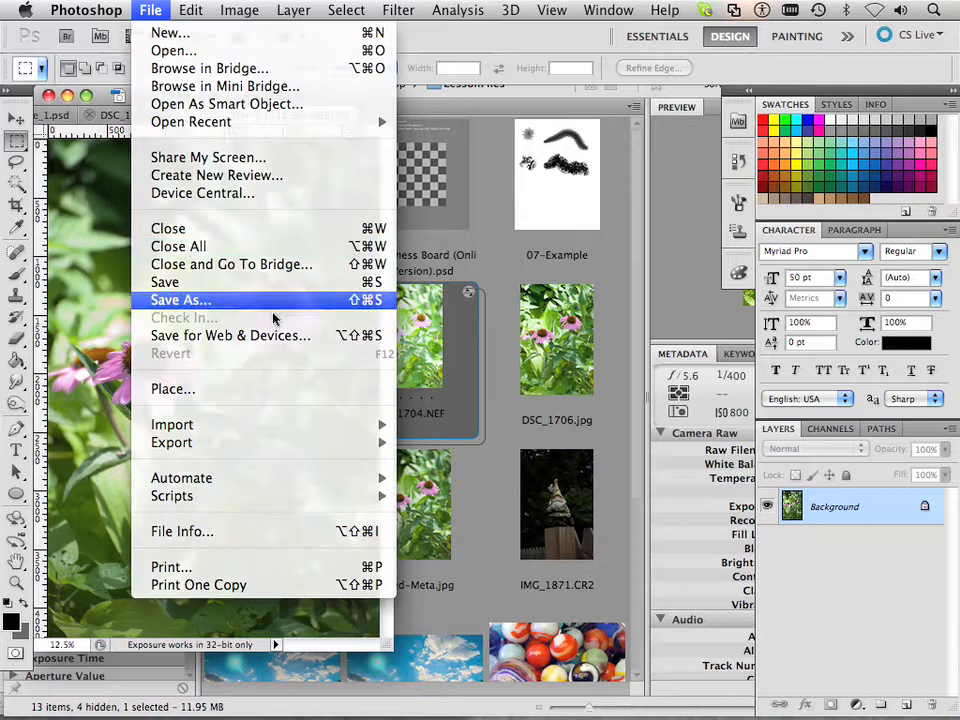
left_click(180, 300)
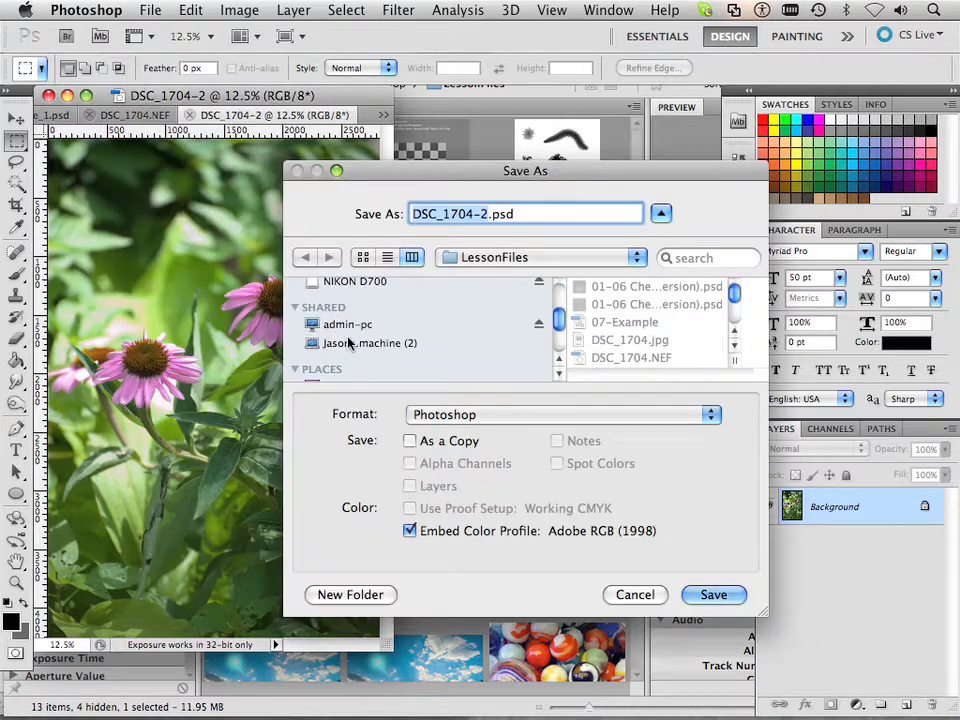
left_click(344, 356)
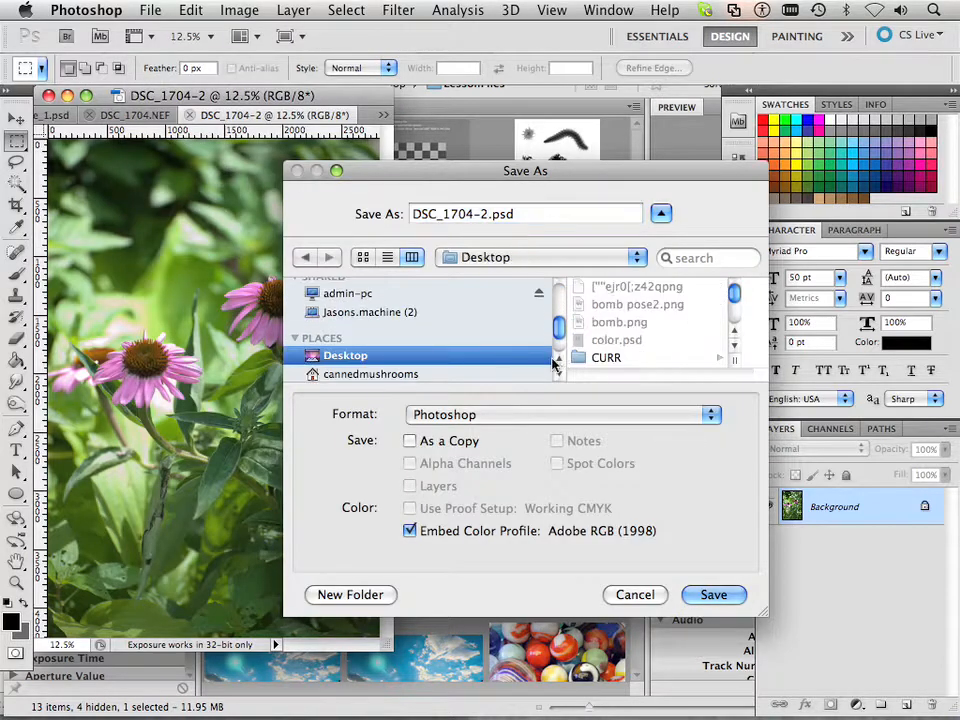
double_click(606, 356)
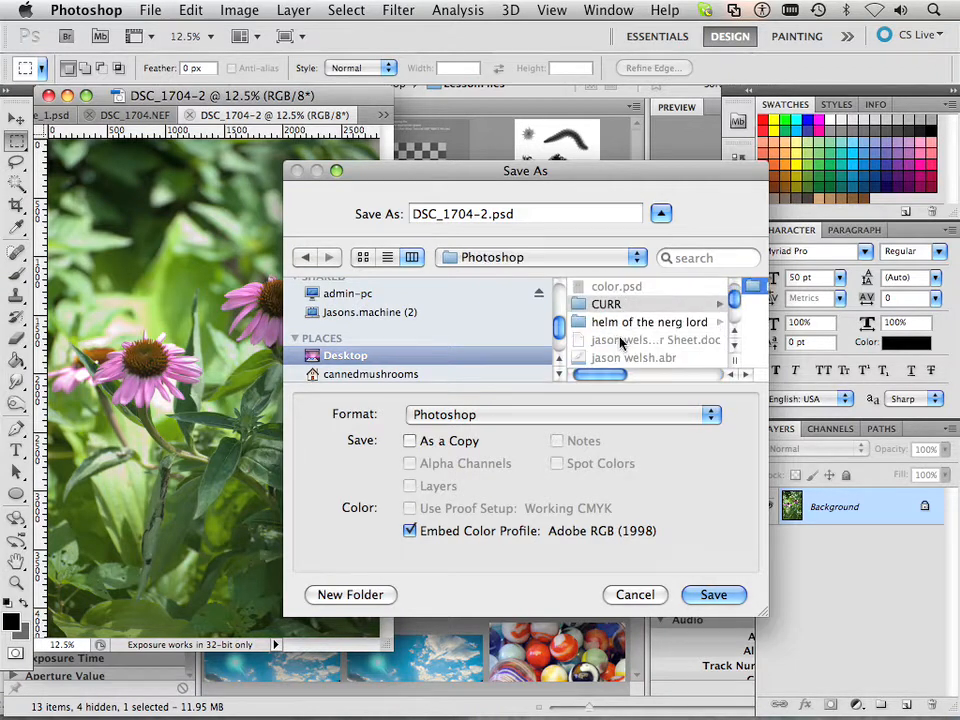
left_click(650, 304)
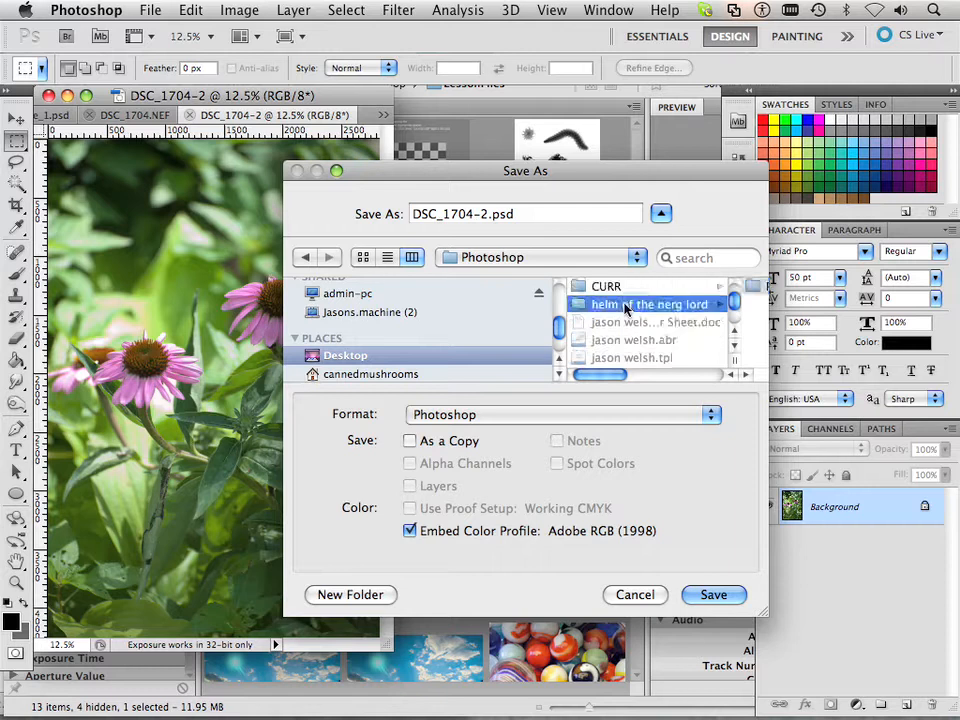
double_click(648, 304)
type("After_1")
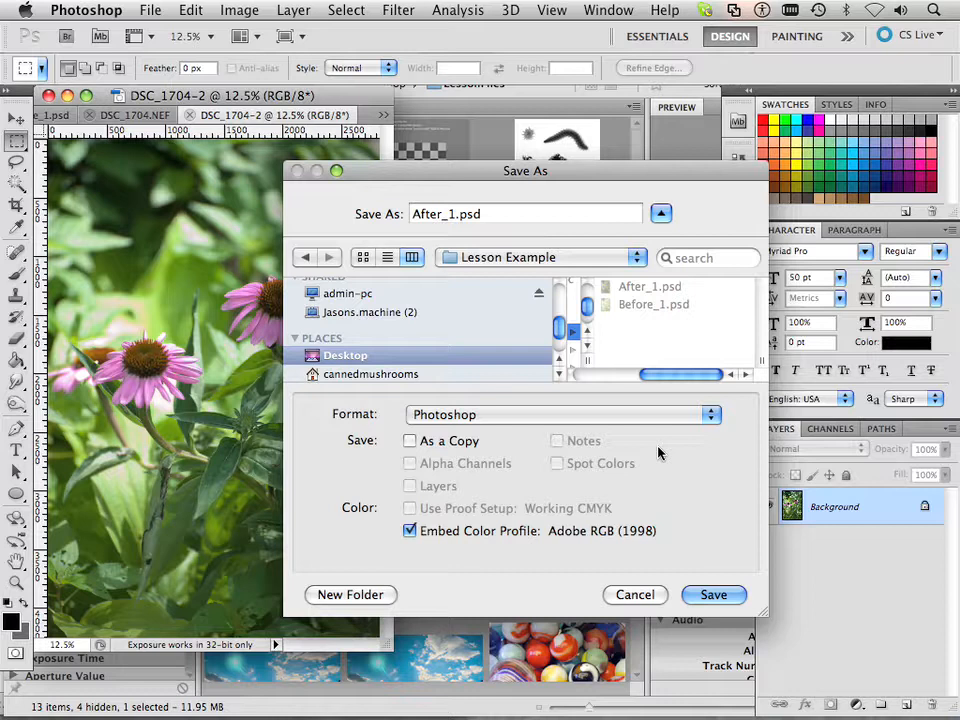
- Save as After_1.psd, agree to replace it, and dismiss the could-not-save error
left_click(712, 594)
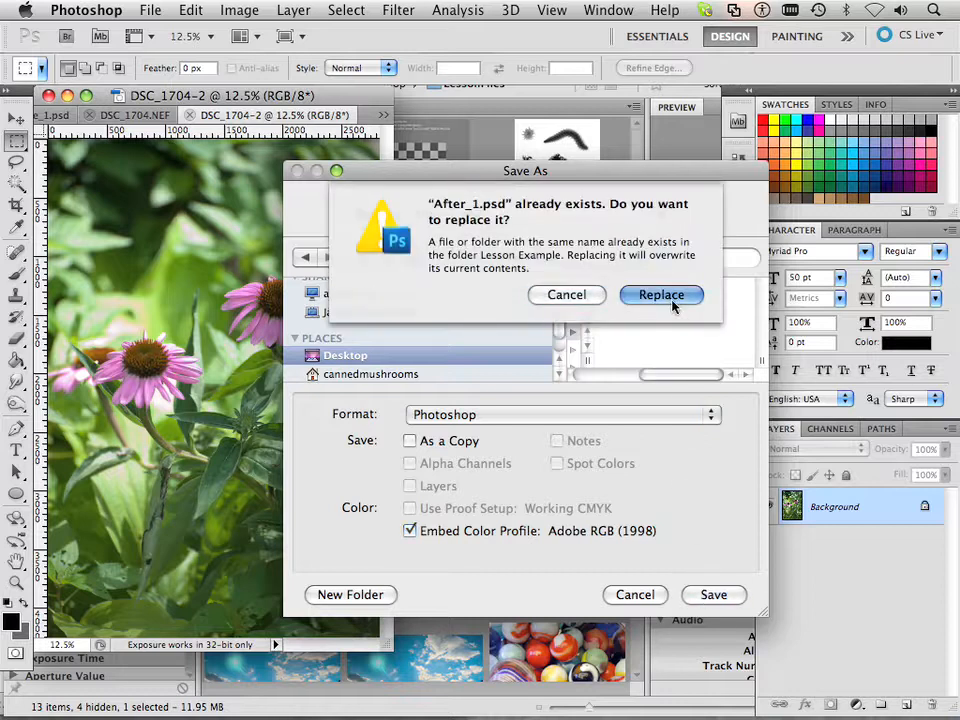
left_click(660, 296)
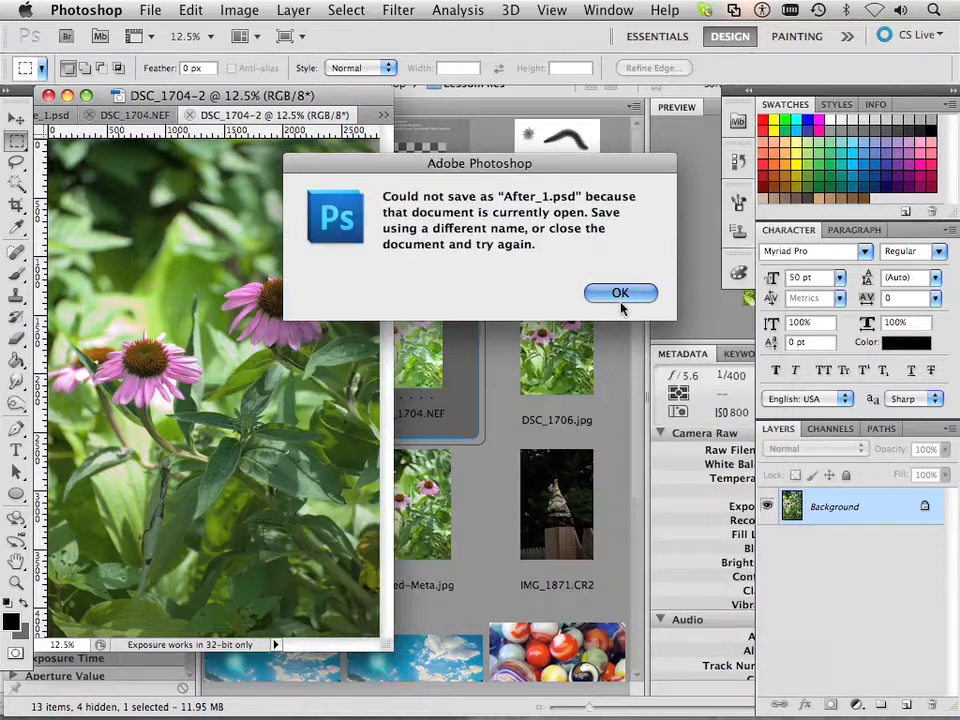
left_click(620, 292)
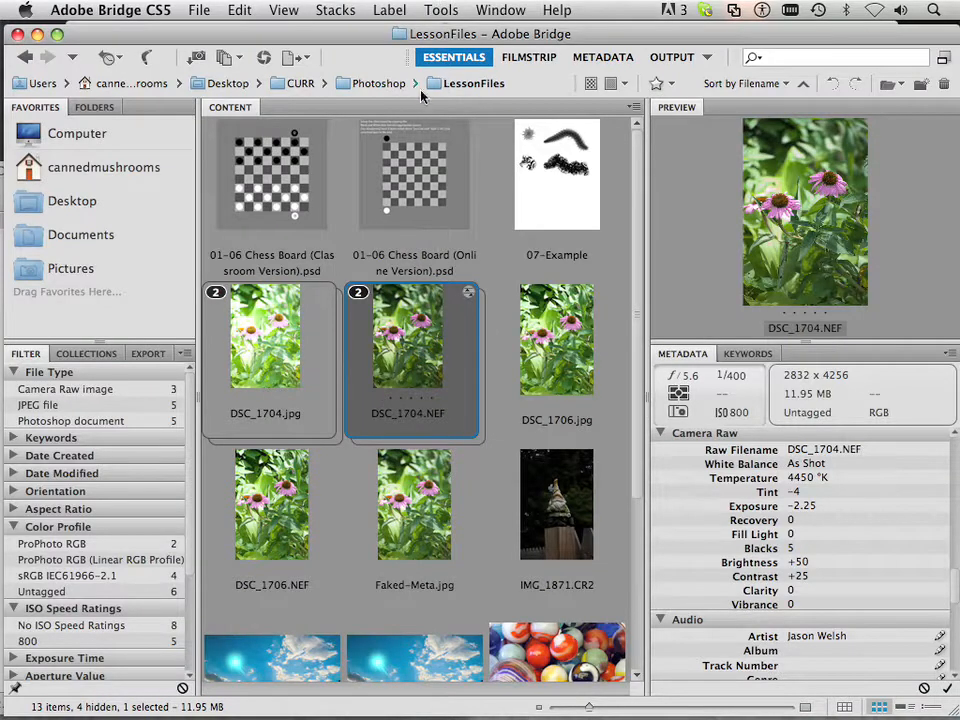
- From Desktop, enter the Lesson Example folder and switch to the Output workspace for PDF
left_click(72, 200)
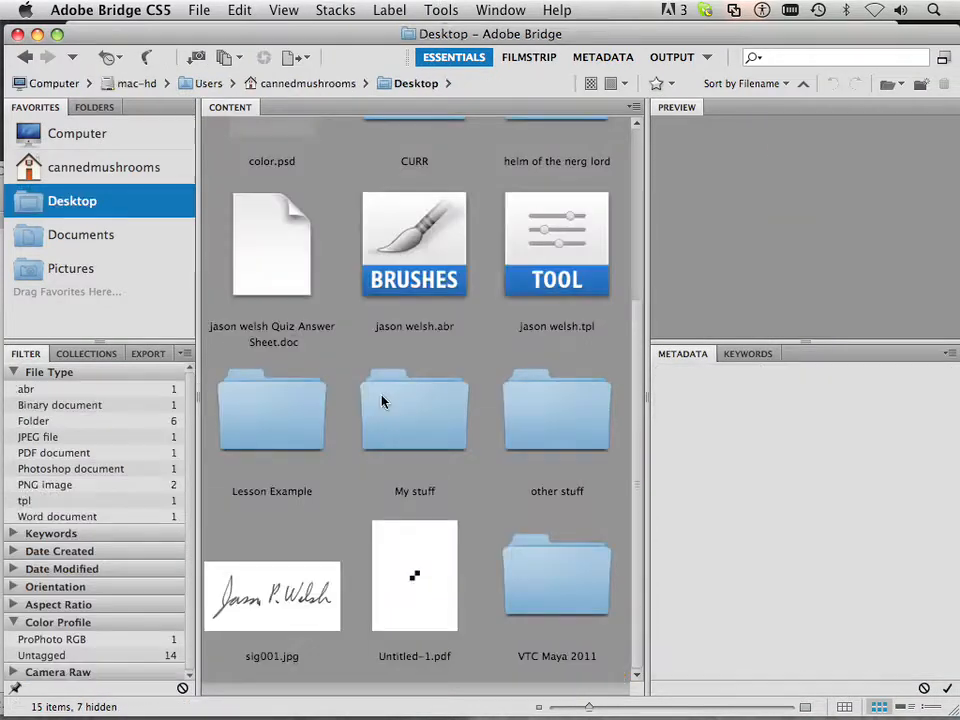
left_click(272, 410)
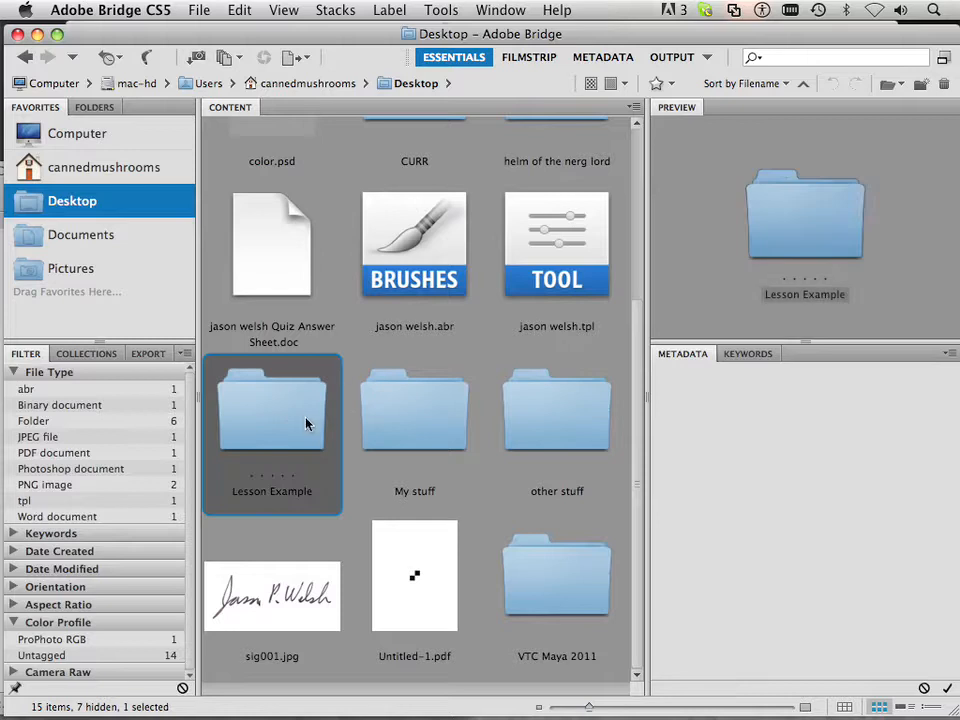
double_click(272, 410)
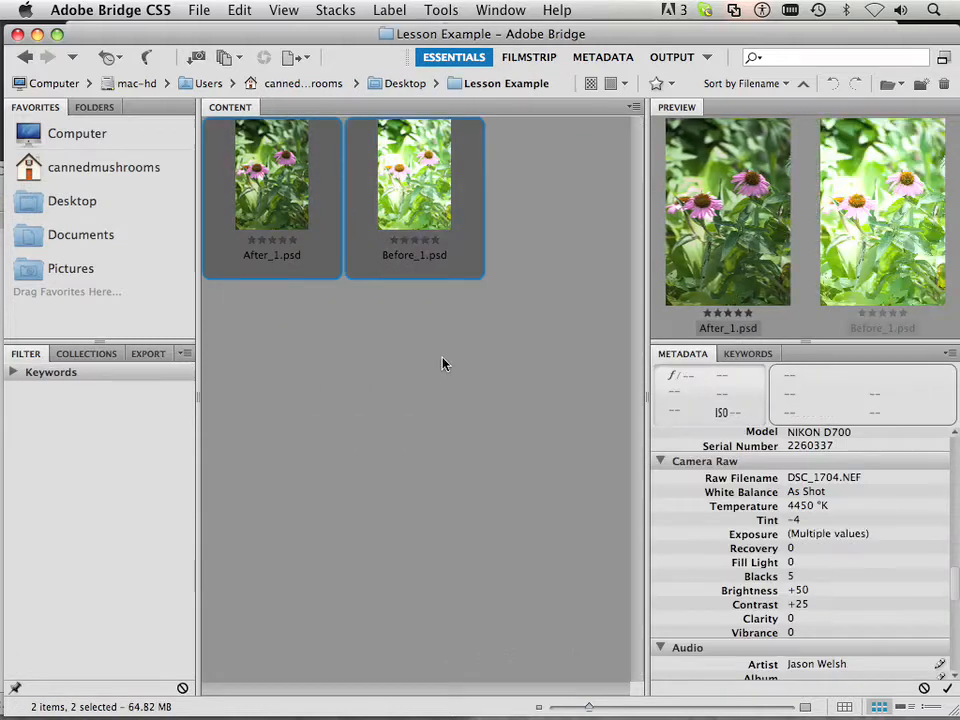
left_click(672, 56)
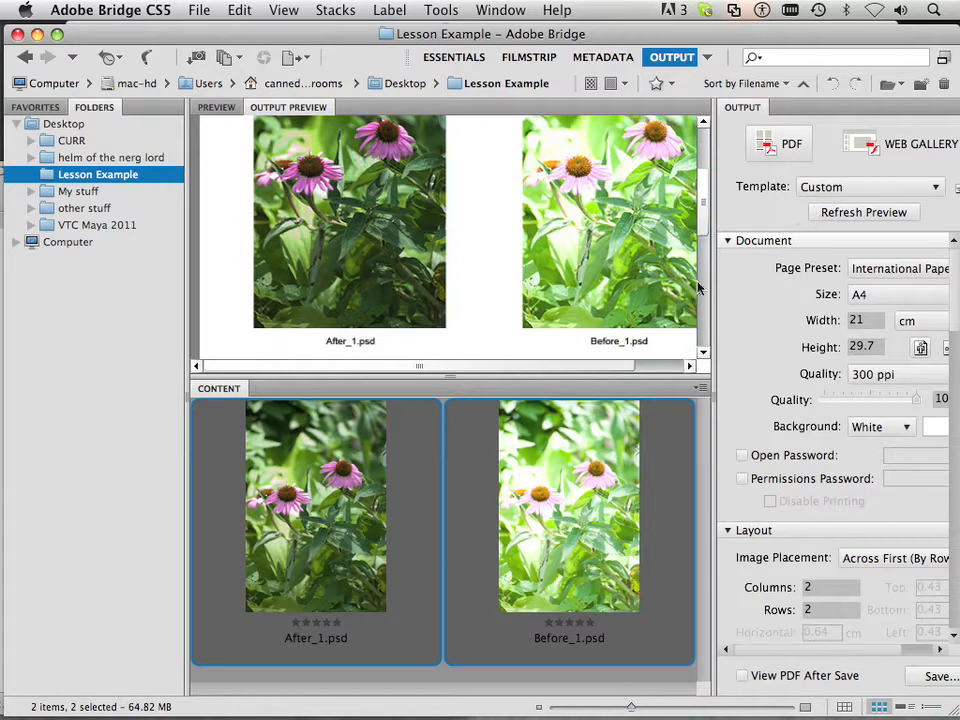
mouse_move(588, 260)
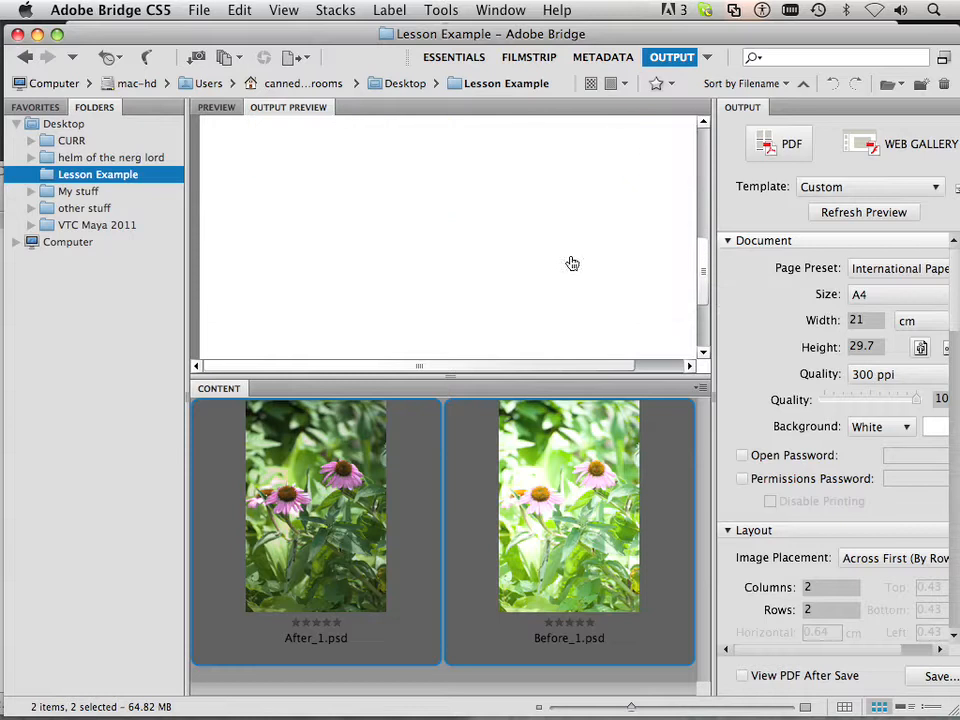
mouse_move(336, 648)
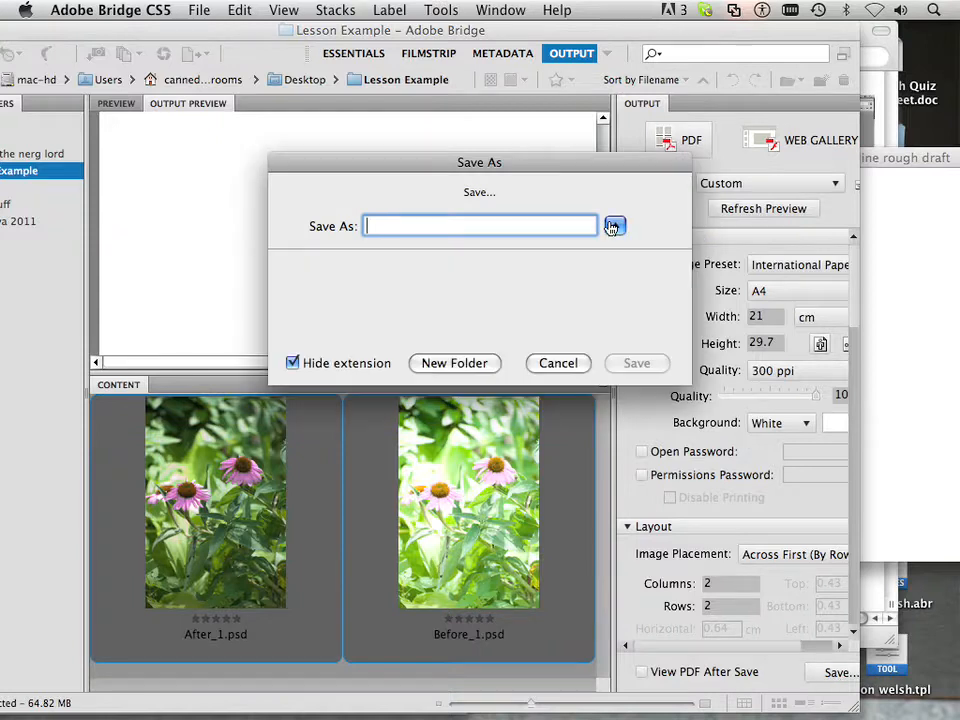
- Save the contact sheet to Desktop > Lesson Example as 'Contact' and confirm the PDF was generated
left_click(614, 224)
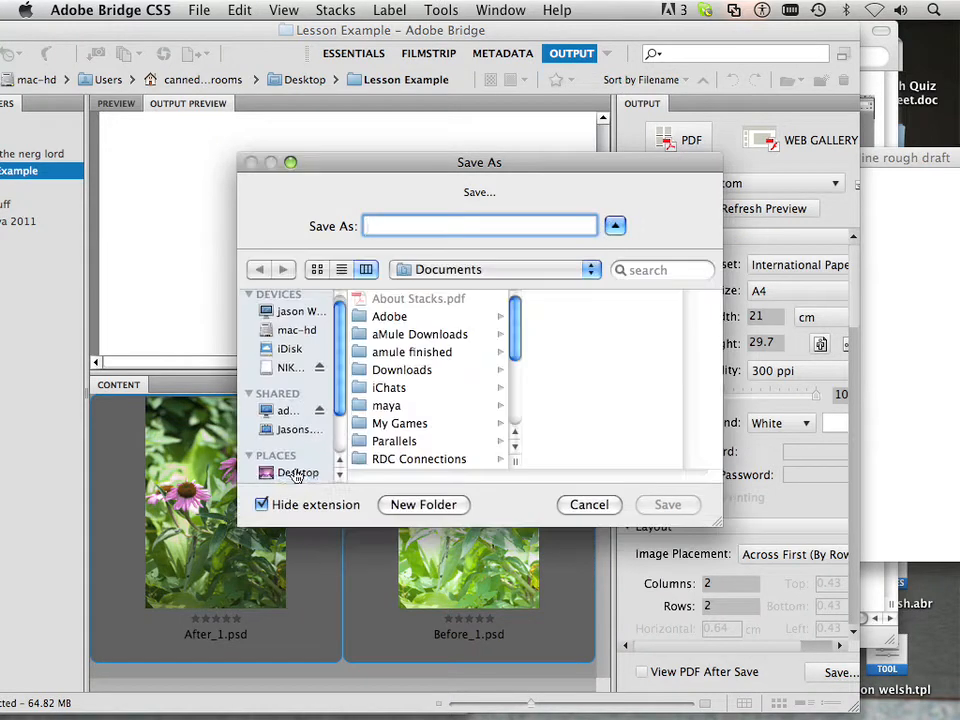
left_click(298, 472)
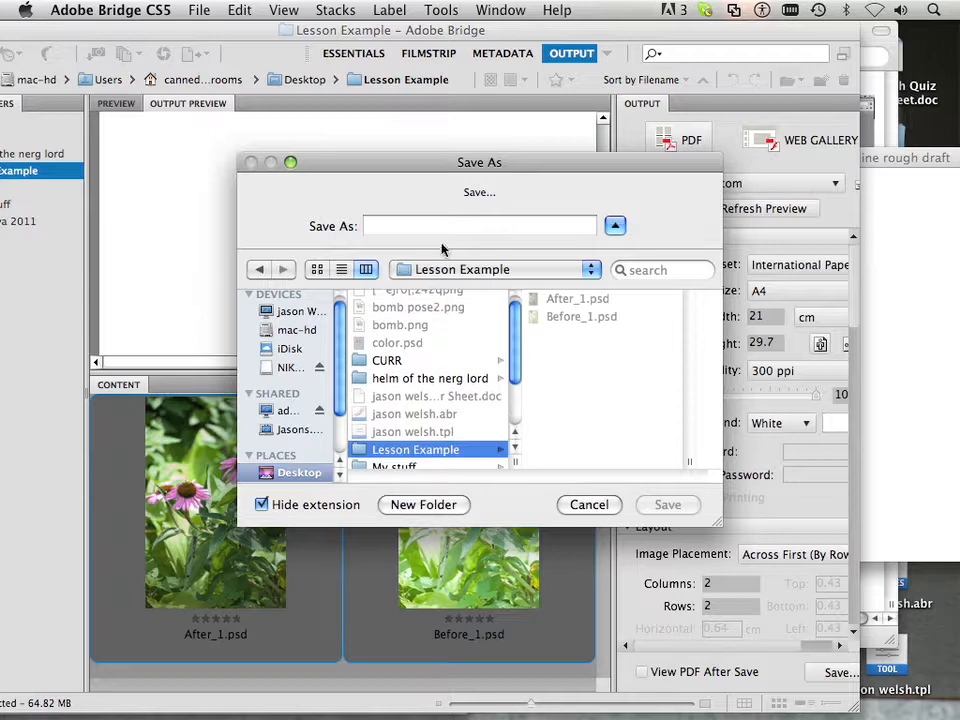
type("C")
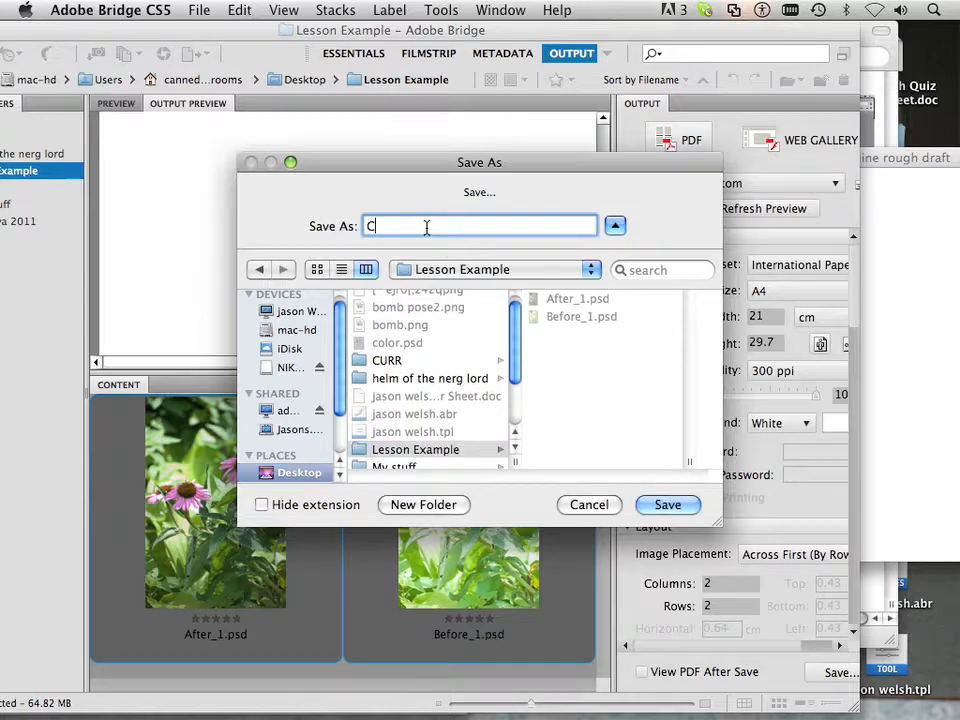
type("ontact")
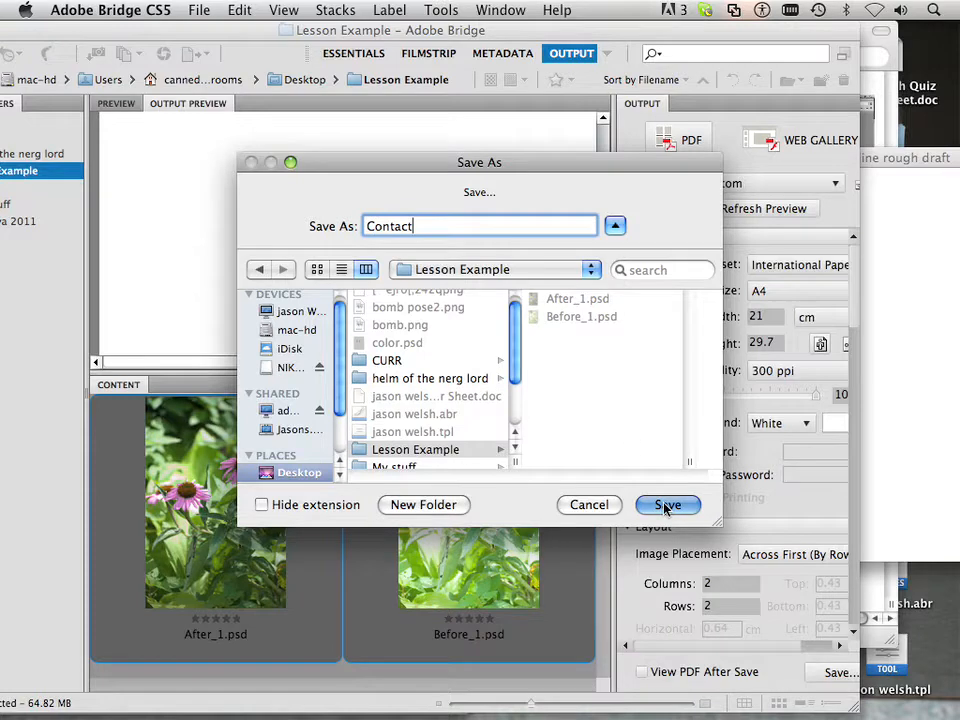
left_click(668, 504)
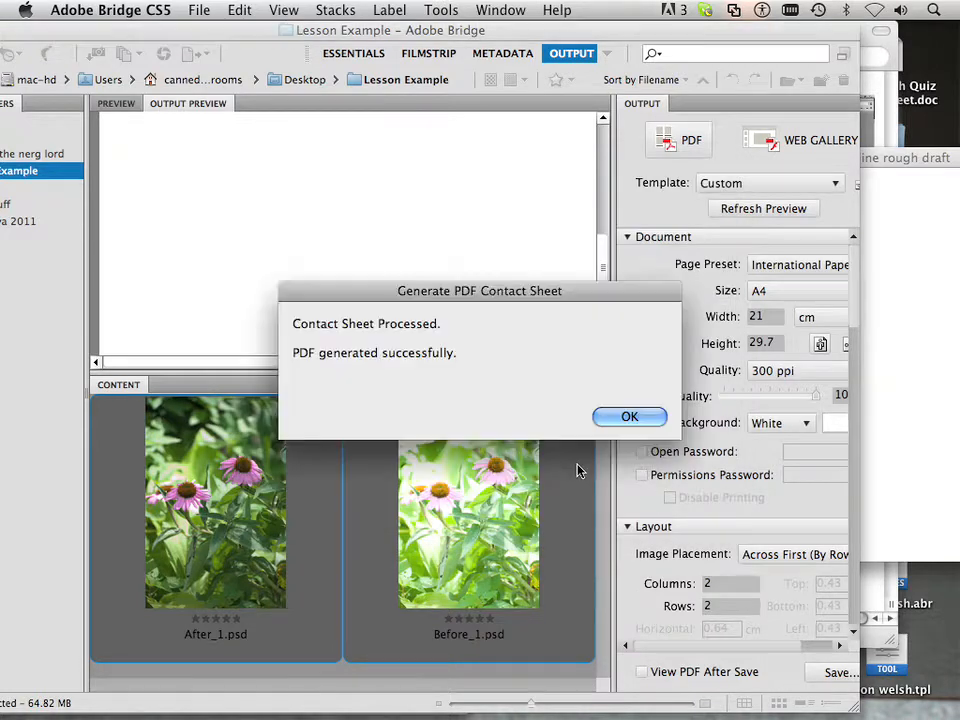
mouse_move(630, 416)
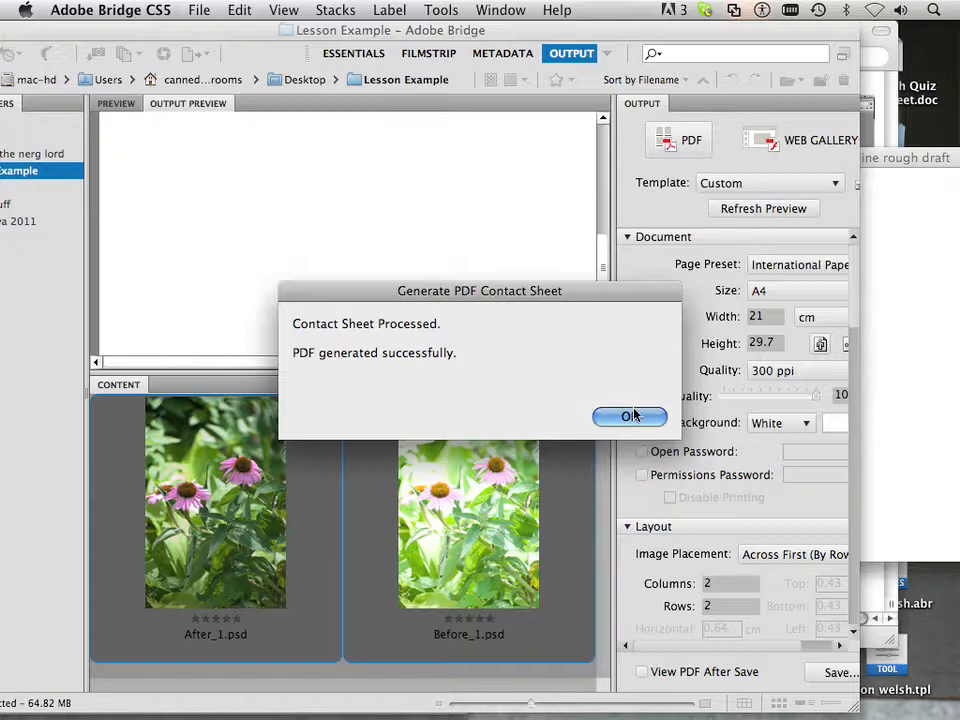
left_click(628, 416)
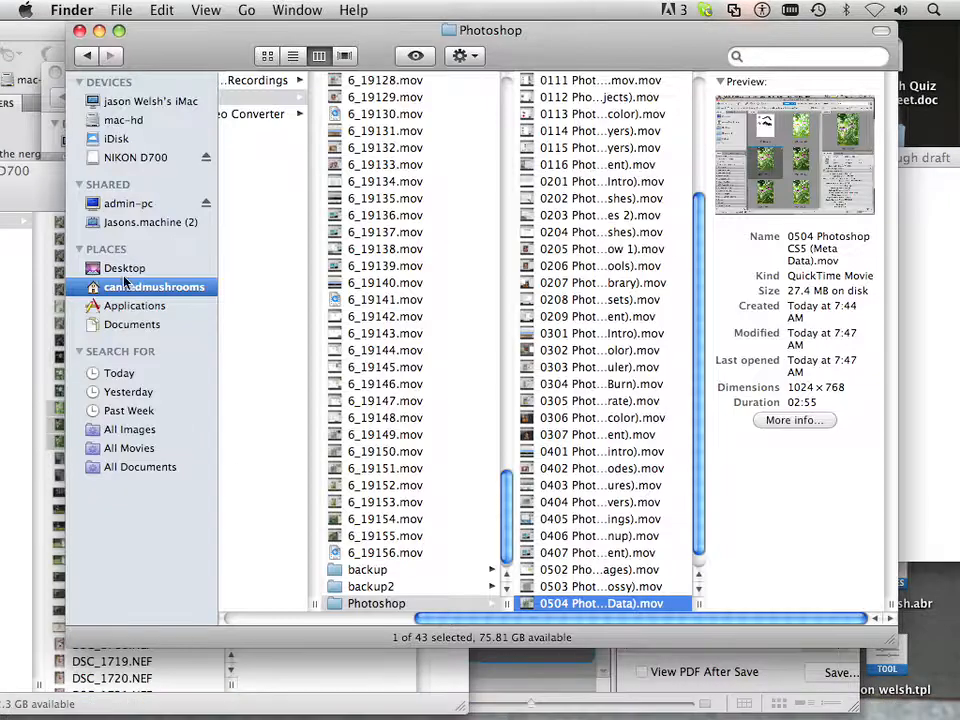
- From the Desktop's Lesson Example folder, open Contact.pdf in Acrobat and scroll through it
left_click(124, 268)
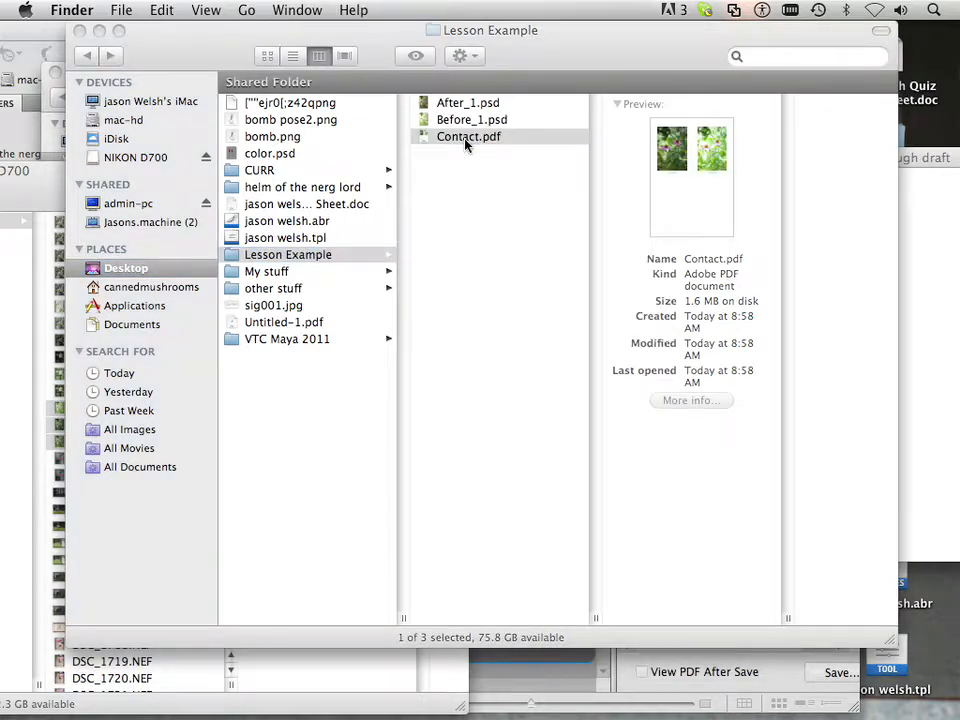
double_click(468, 136)
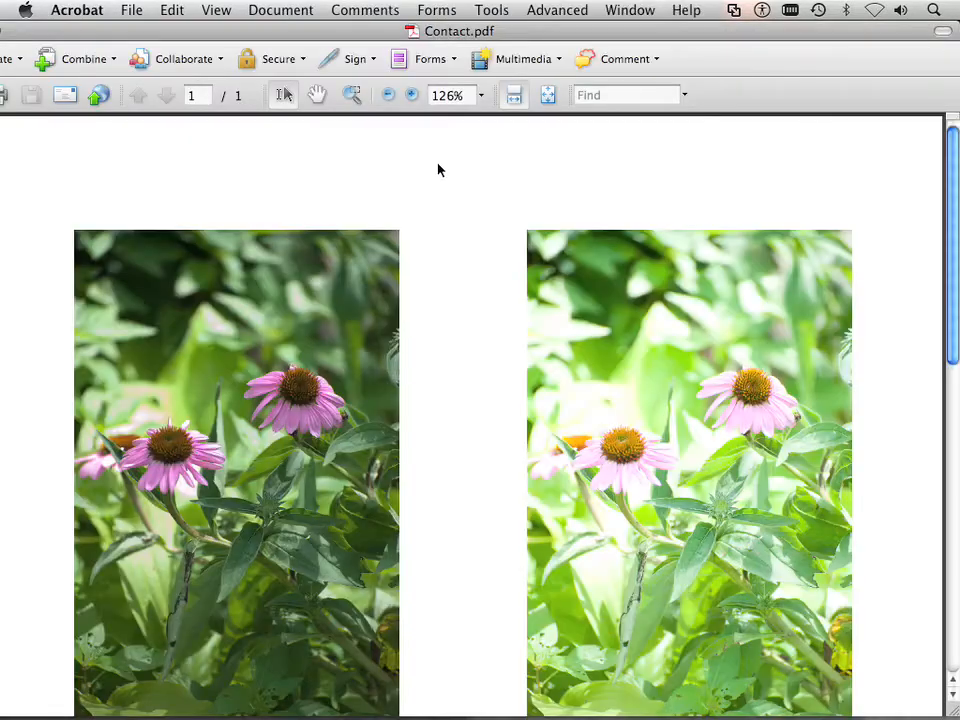
scroll("down", 3)
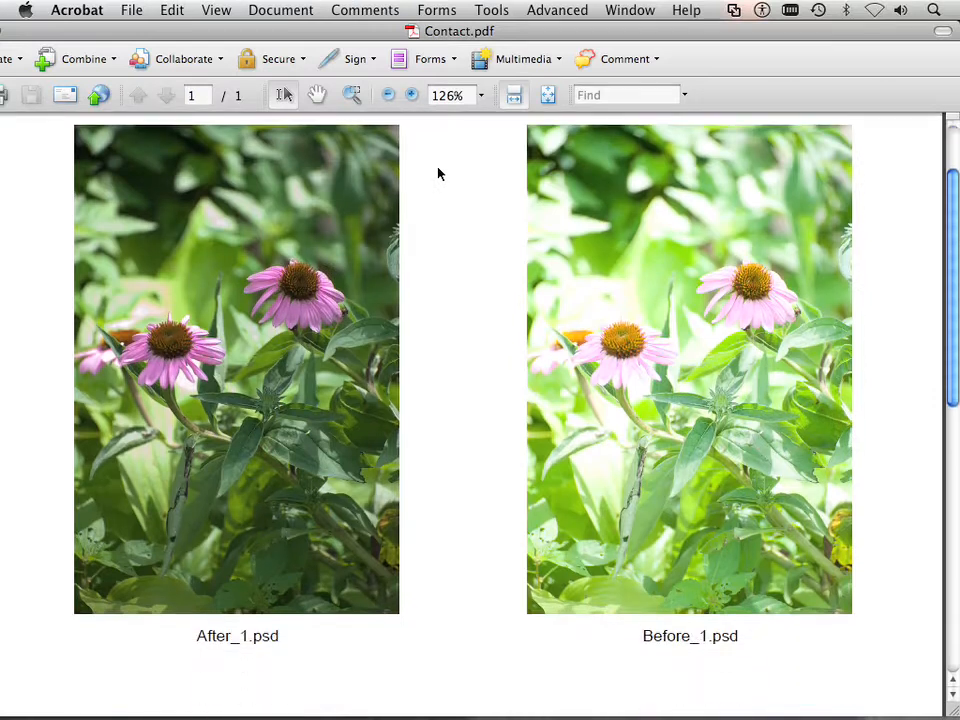